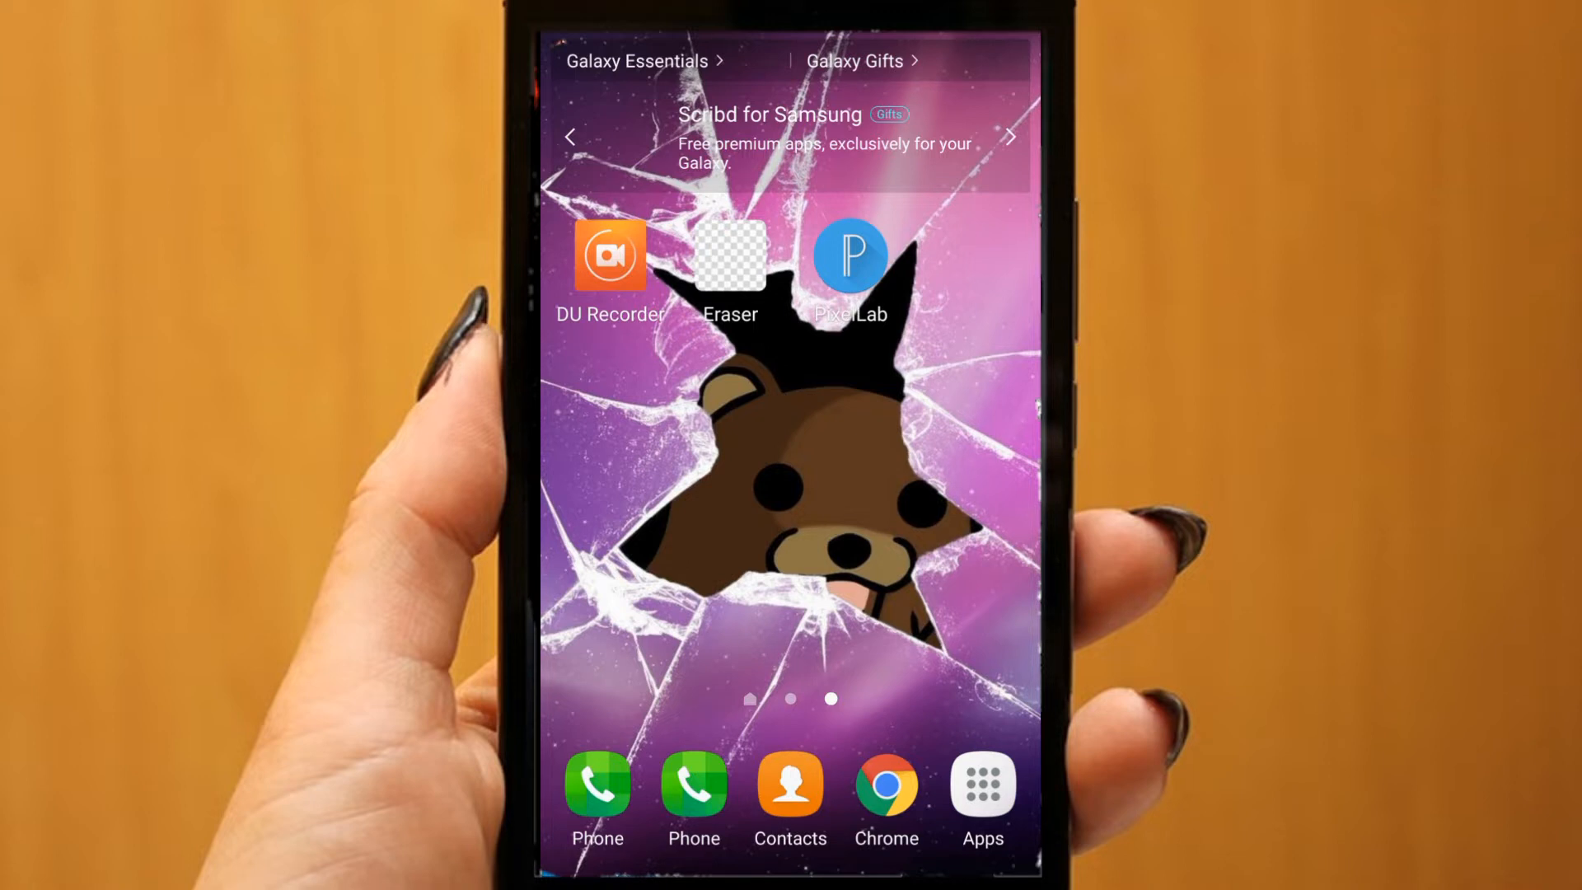
Download the red Ladon Twitch overlay template image from the Google Images results in Chrome.
{"action": "left_click", "coordinate": [1008, 137]}
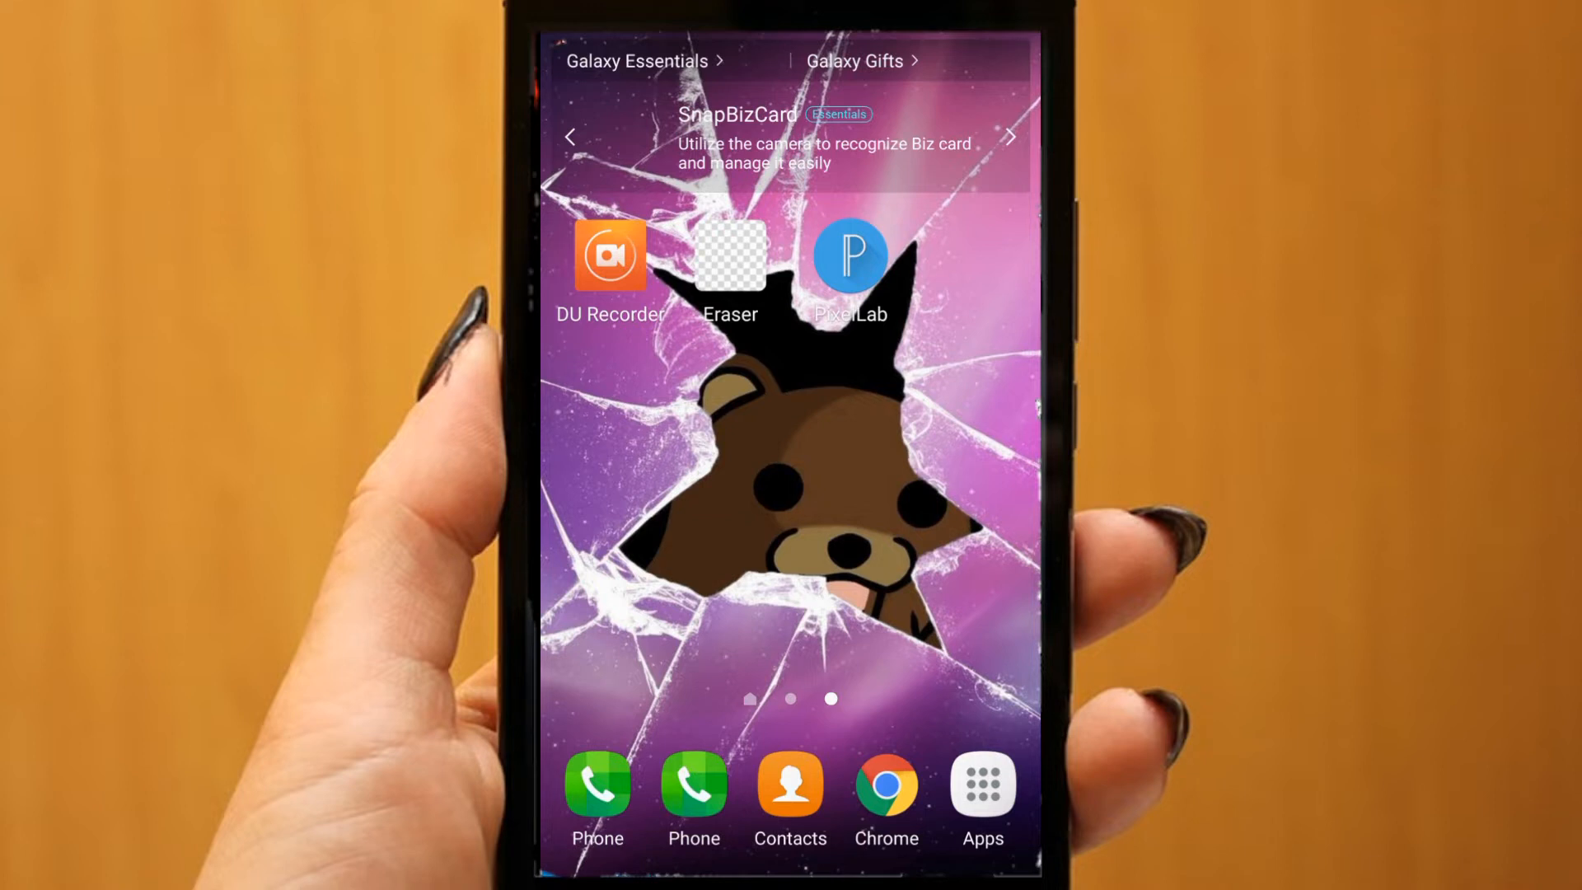
{"action": "left_click", "coordinate": [886, 784]}
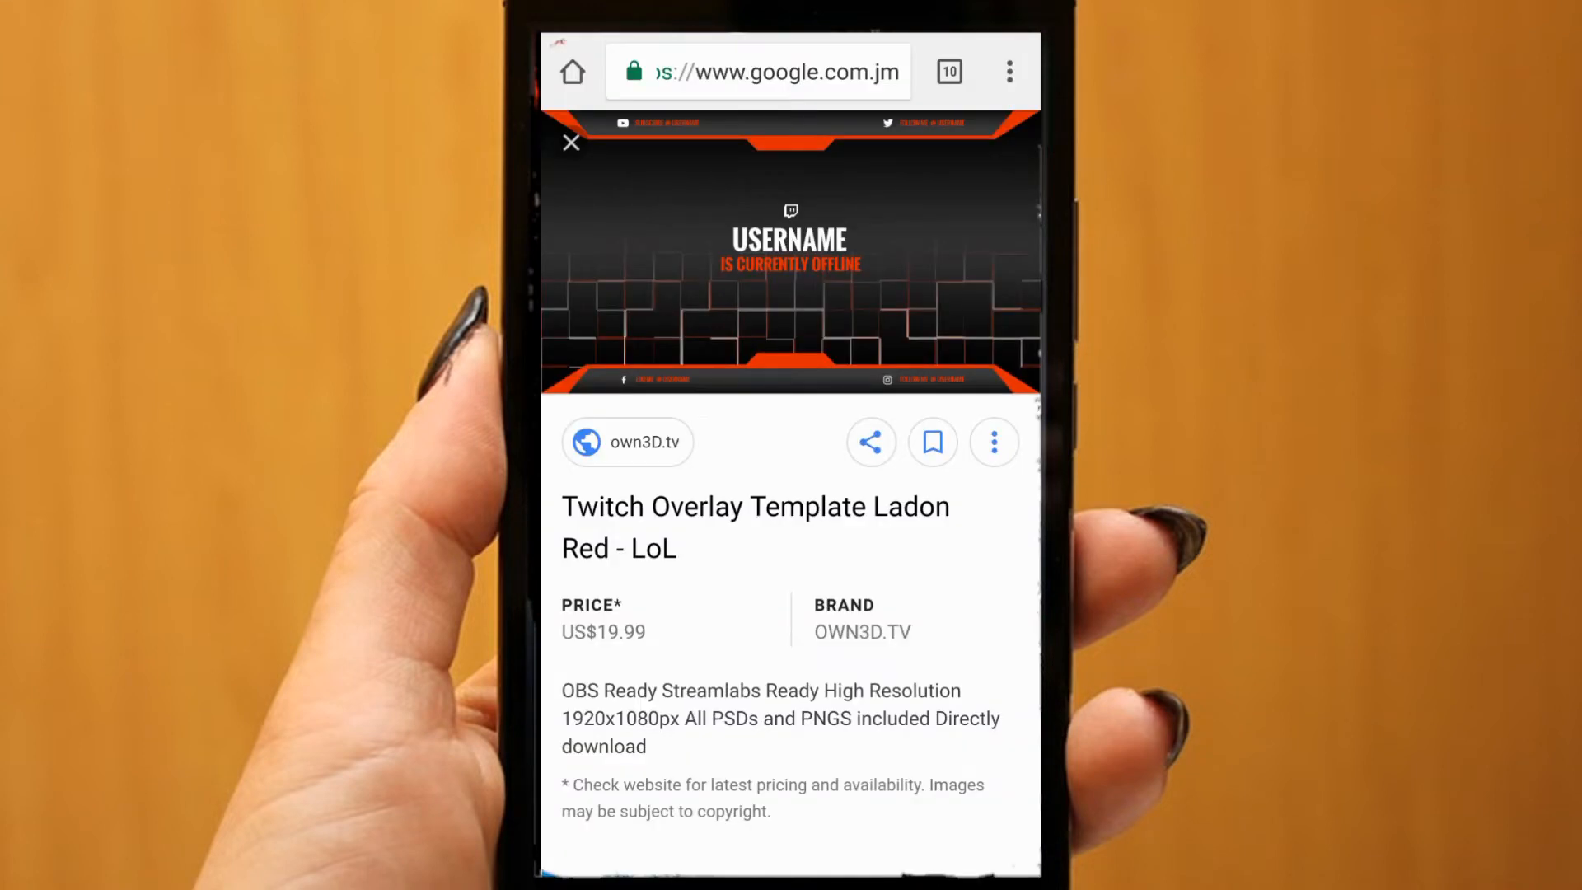
{"action": "left_click", "coordinate": [572, 142]}
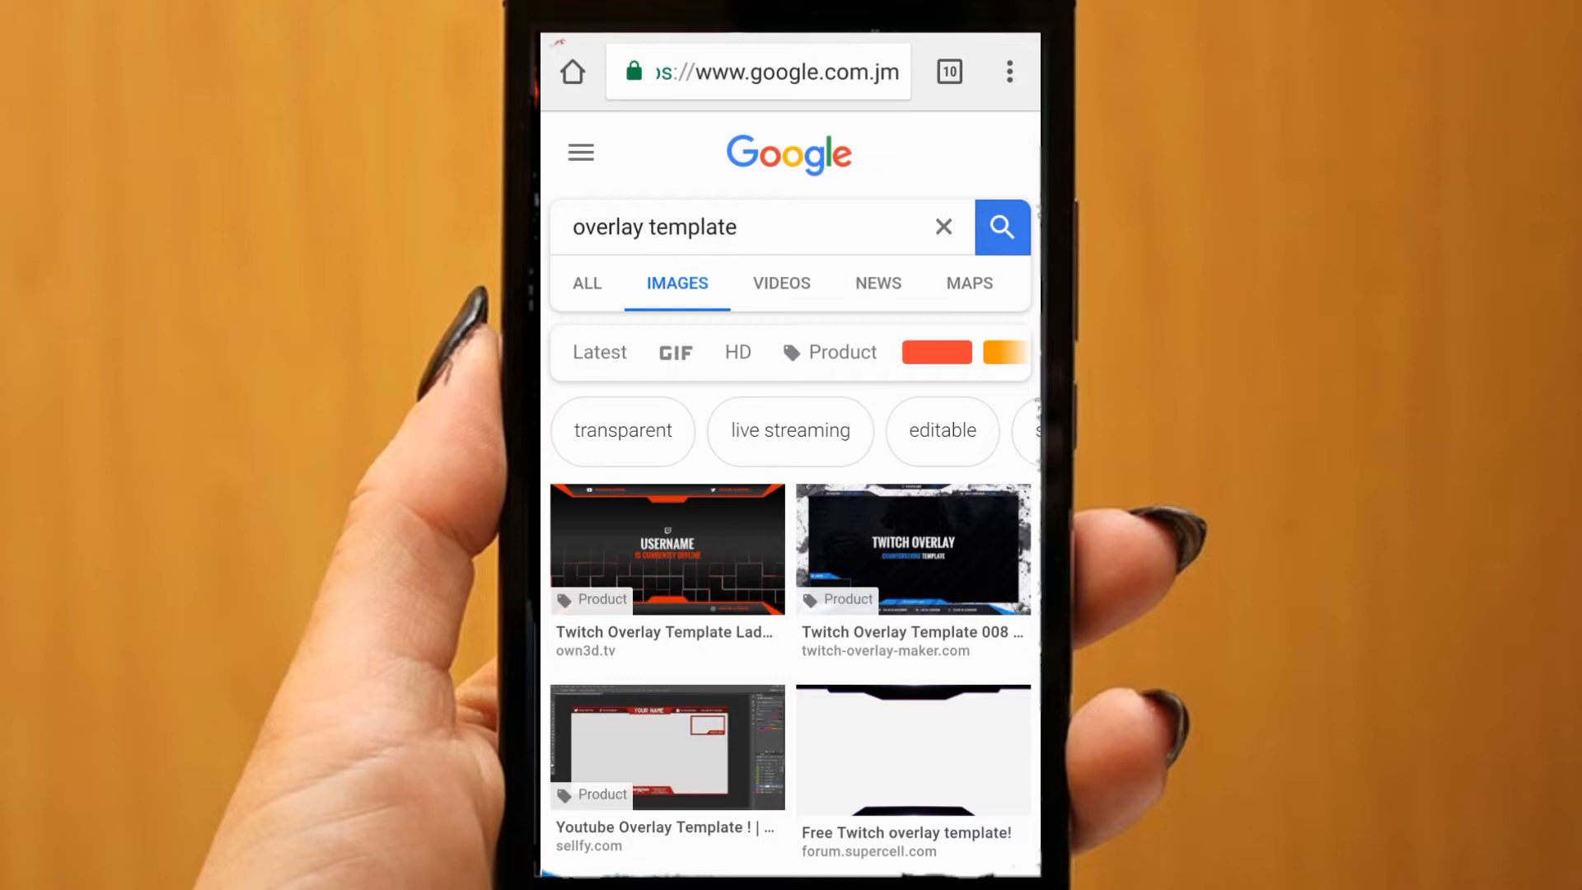
{"action": "left_click", "coordinate": [666, 550]}
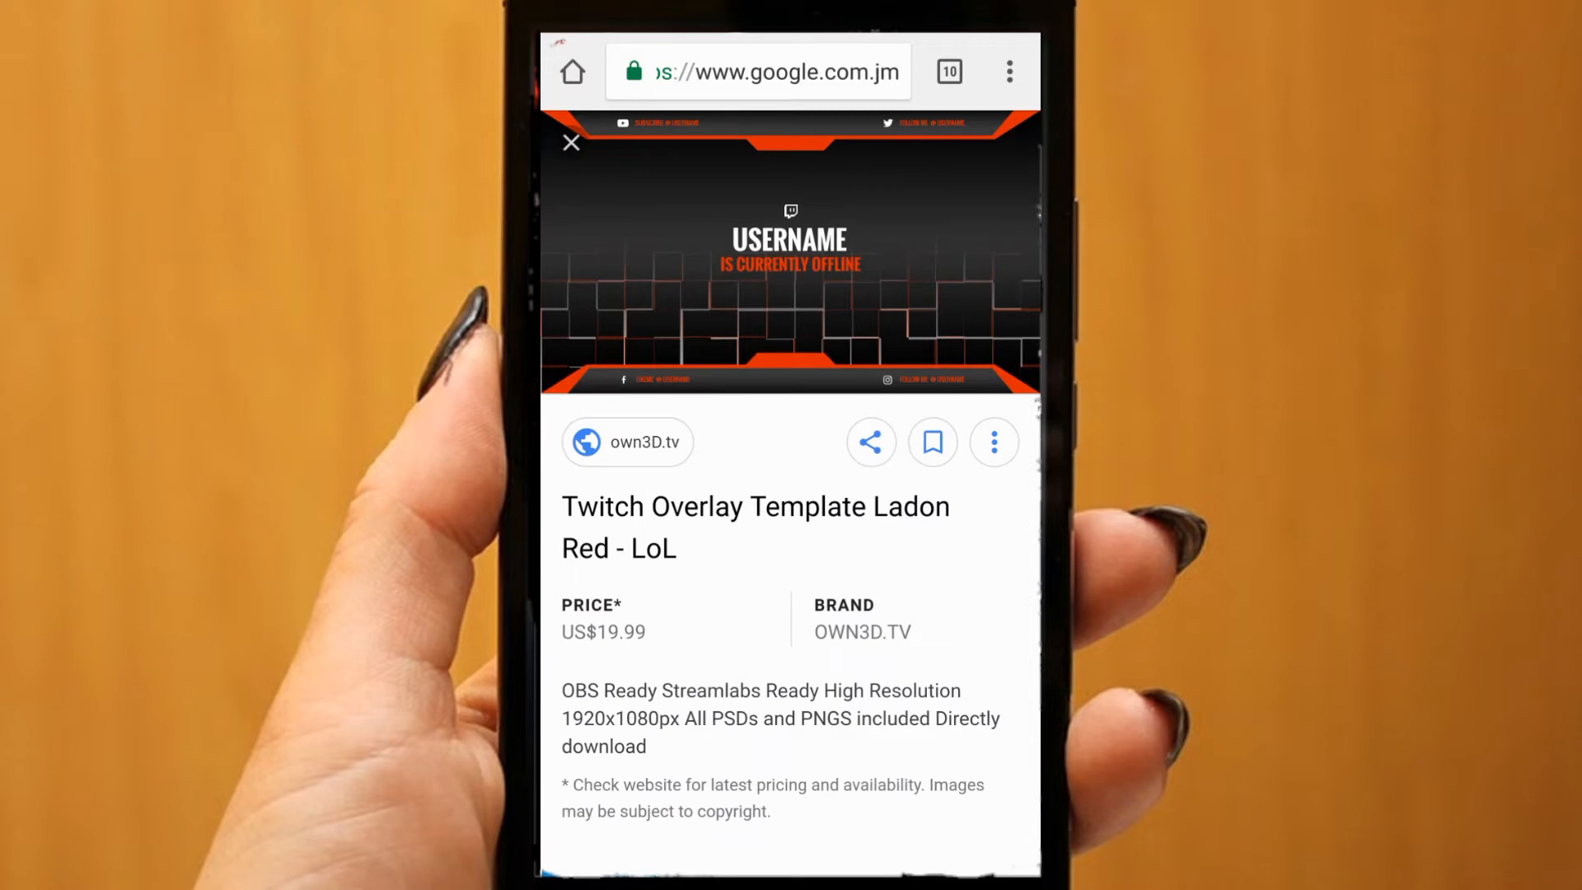
{"action": "left_click", "coordinate": [789, 252]}
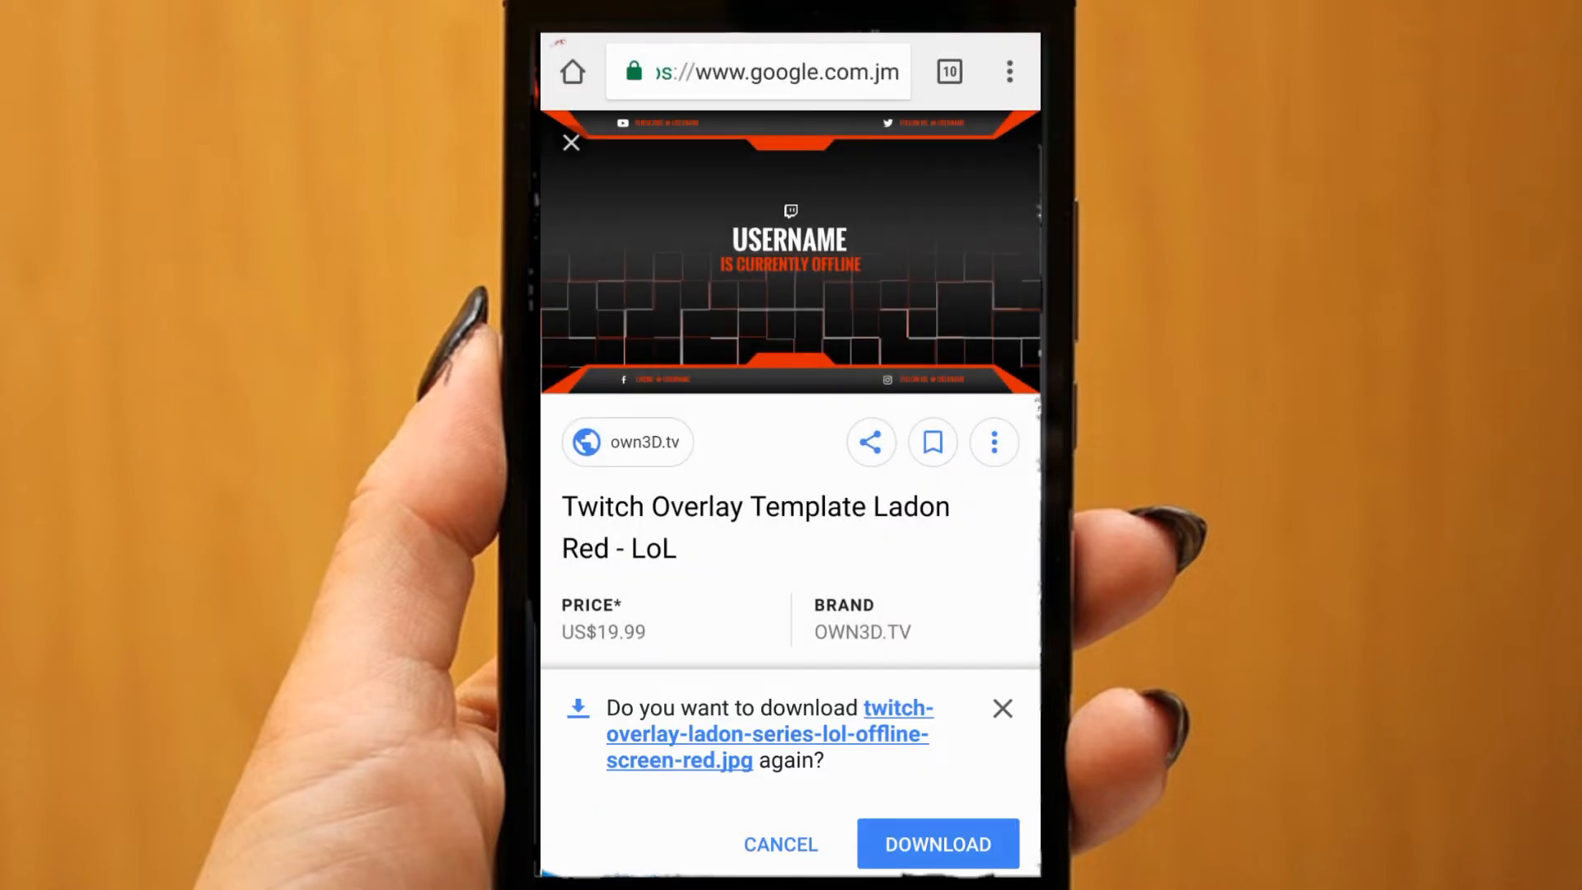
{"action": "left_click", "coordinate": [935, 844]}
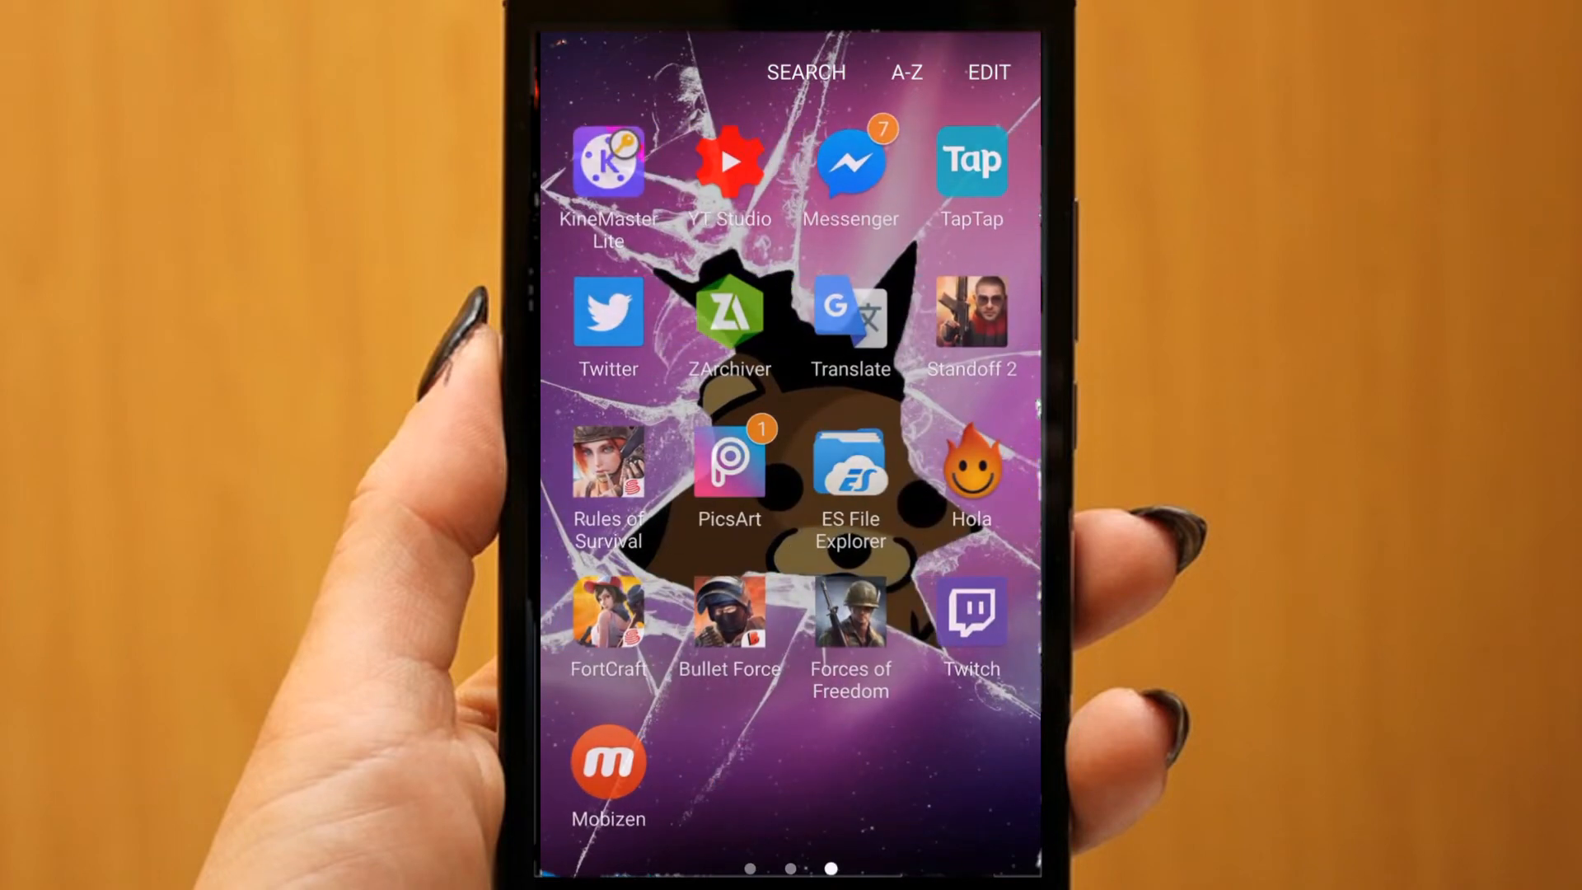
Swipe through the app drawer to reach Eraser and load the downloaded overlay for cropping.
{"action": "scroll", "scroll_direction": "left", "scroll_amount": 3}
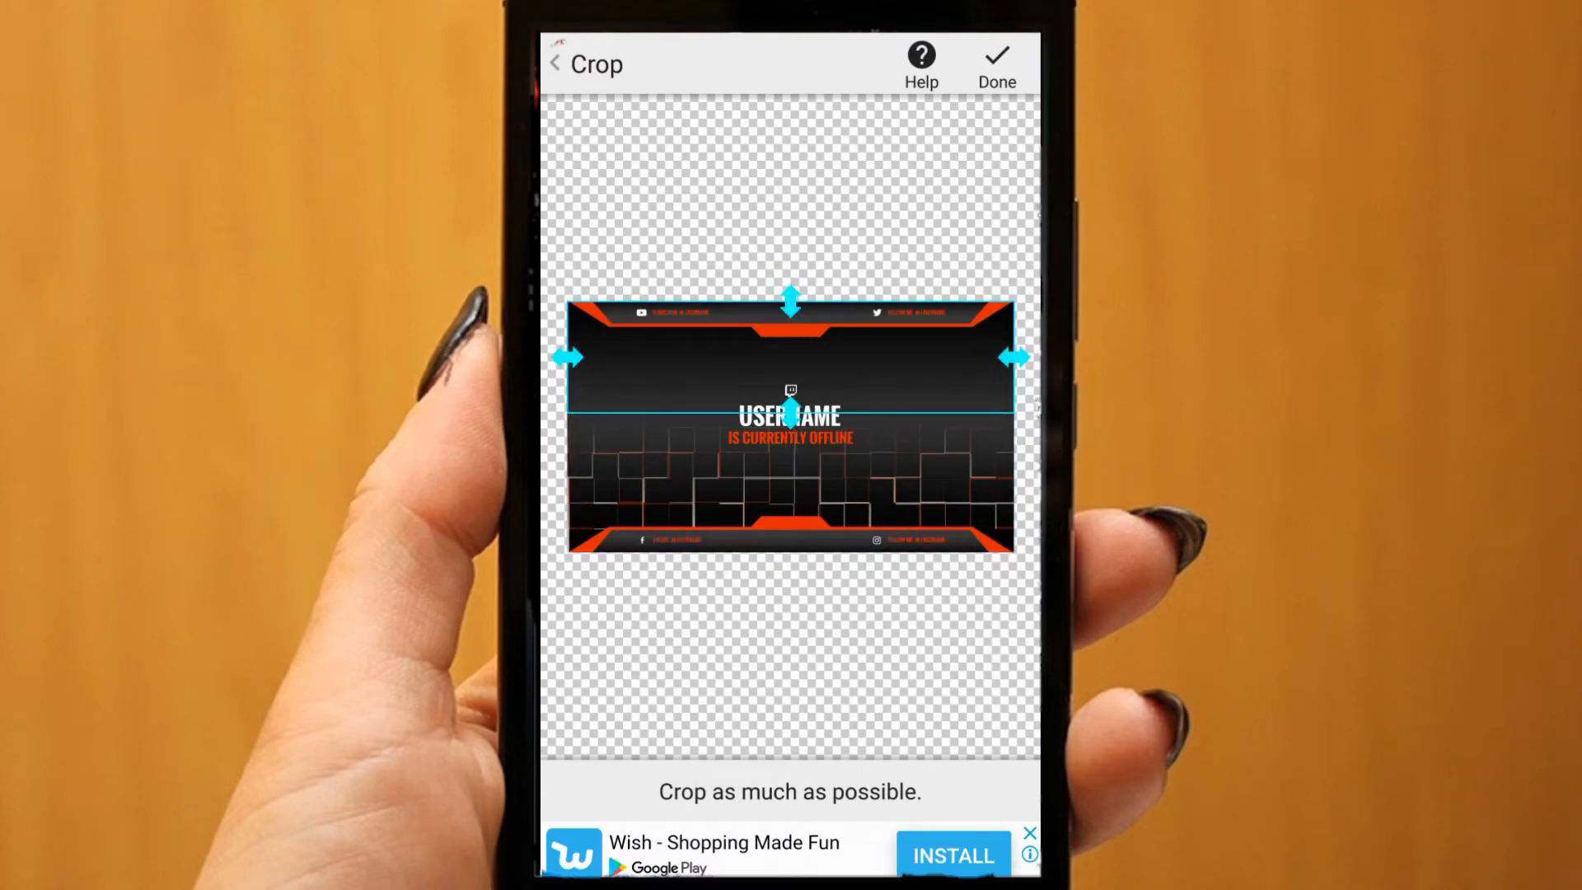
Keep only the top bar, auto-erase the dark background, hand-erase leftover text, and finish to Smooth Edge.
{"action": "left_click", "coordinate": [995, 62]}
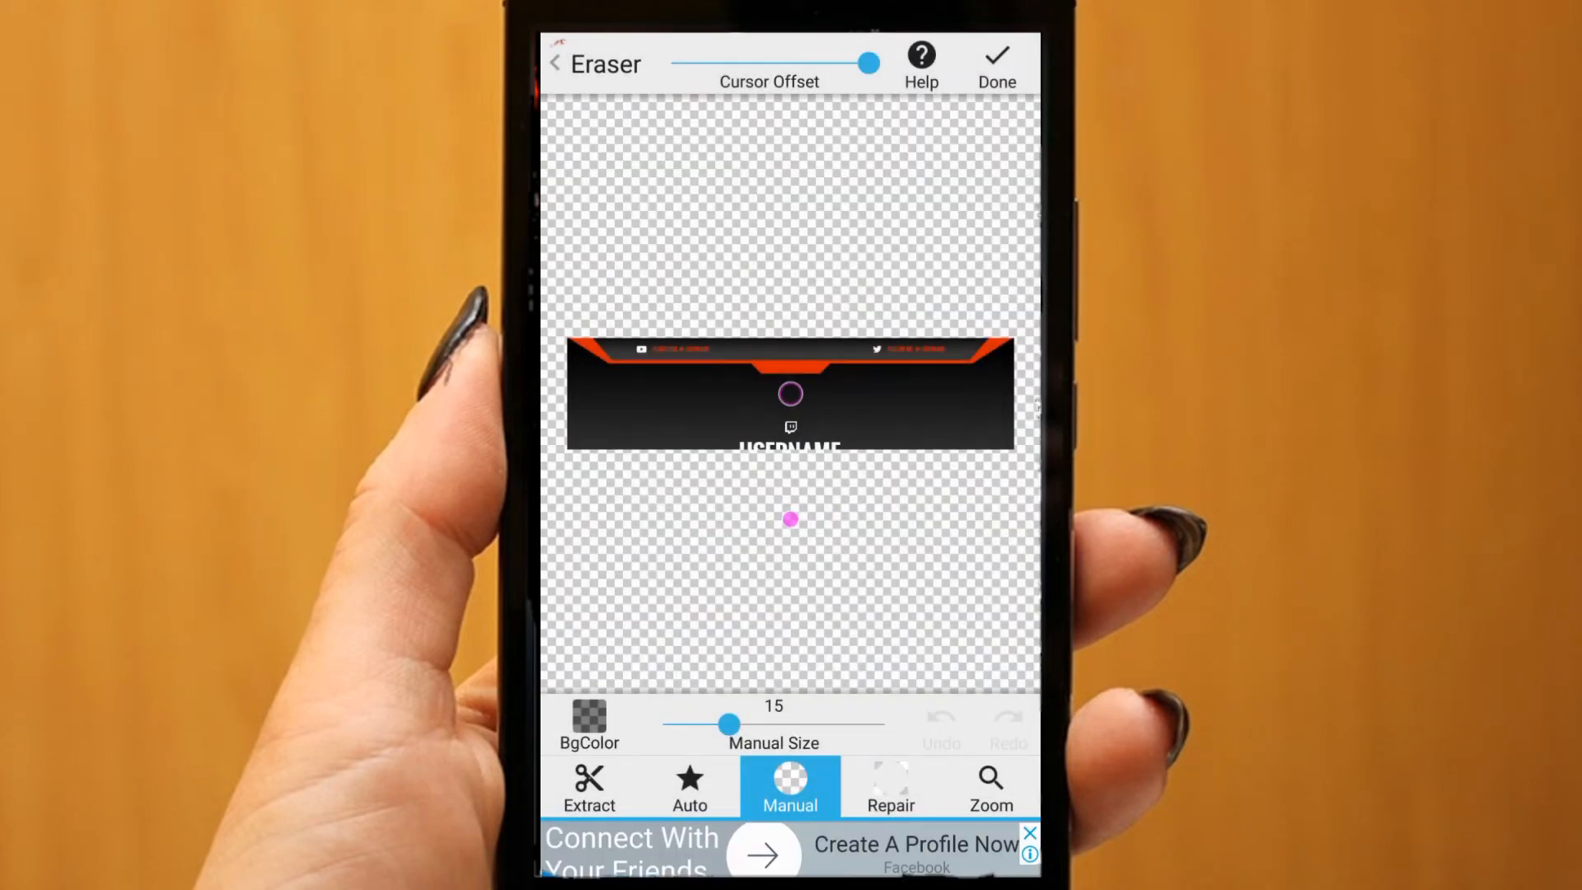
{"action": "left_click", "coordinate": [691, 787]}
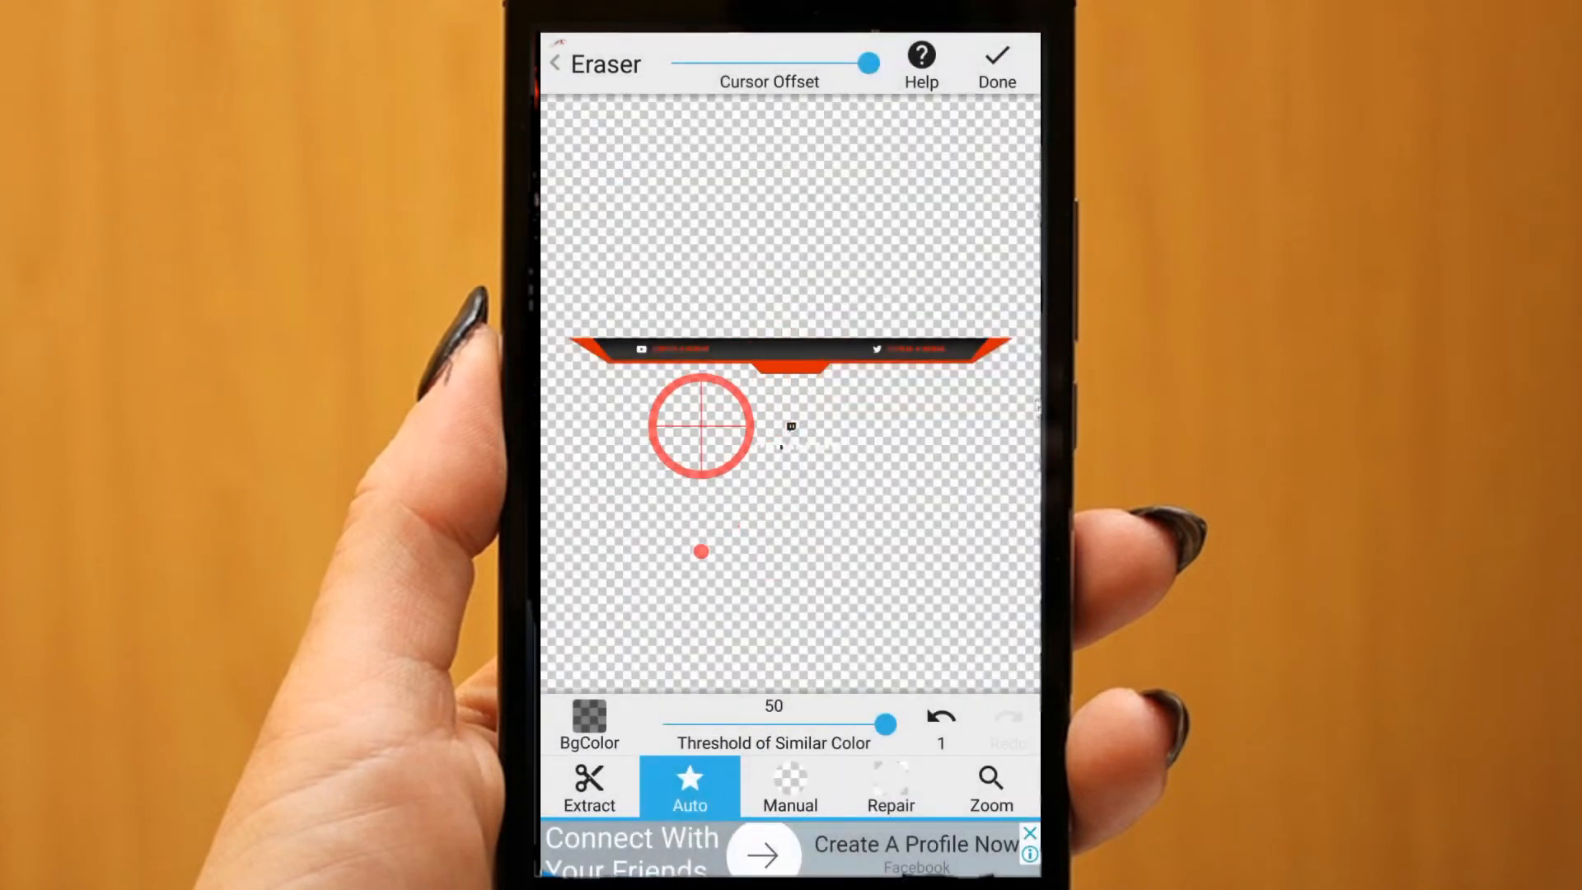
{"action": "left_click", "coordinate": [789, 789]}
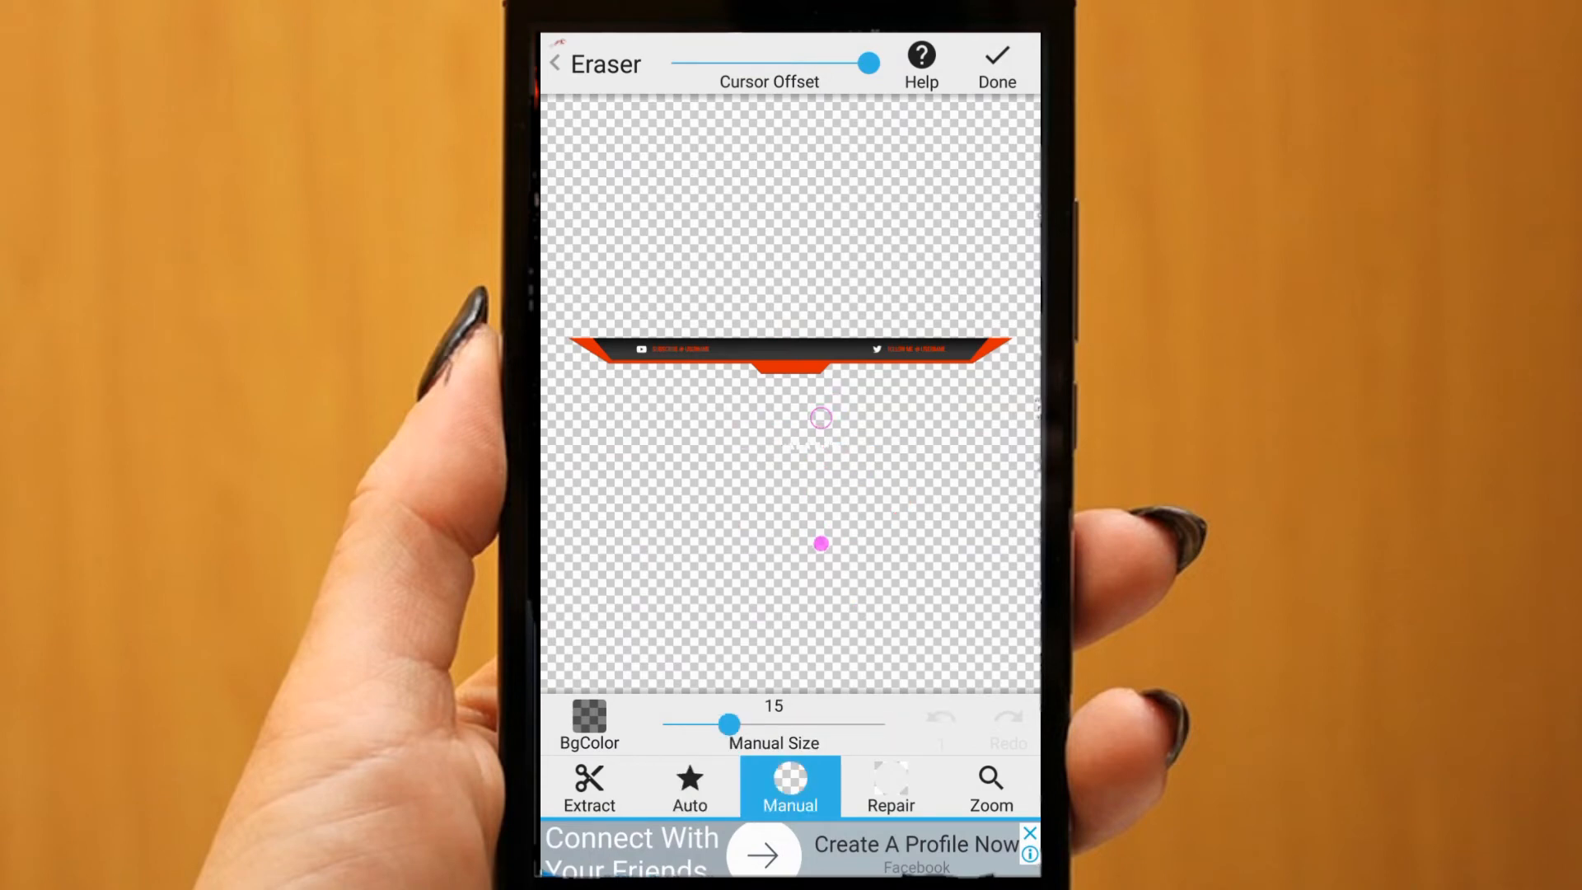
{"action": "left_click", "coordinate": [995, 56]}
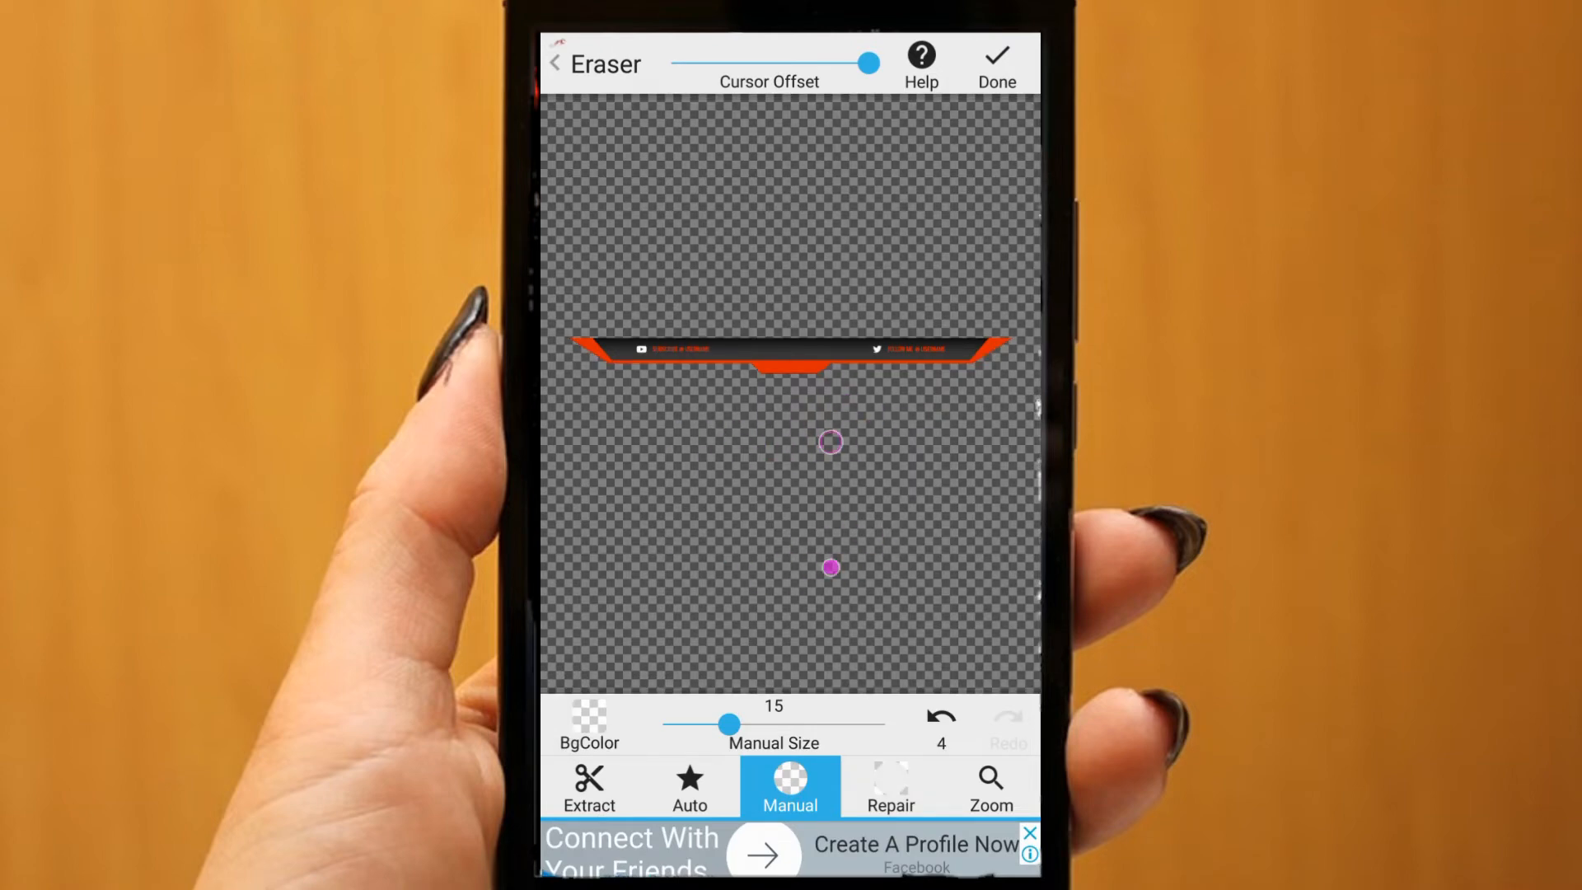
{"action": "left_click", "coordinate": [995, 61]}
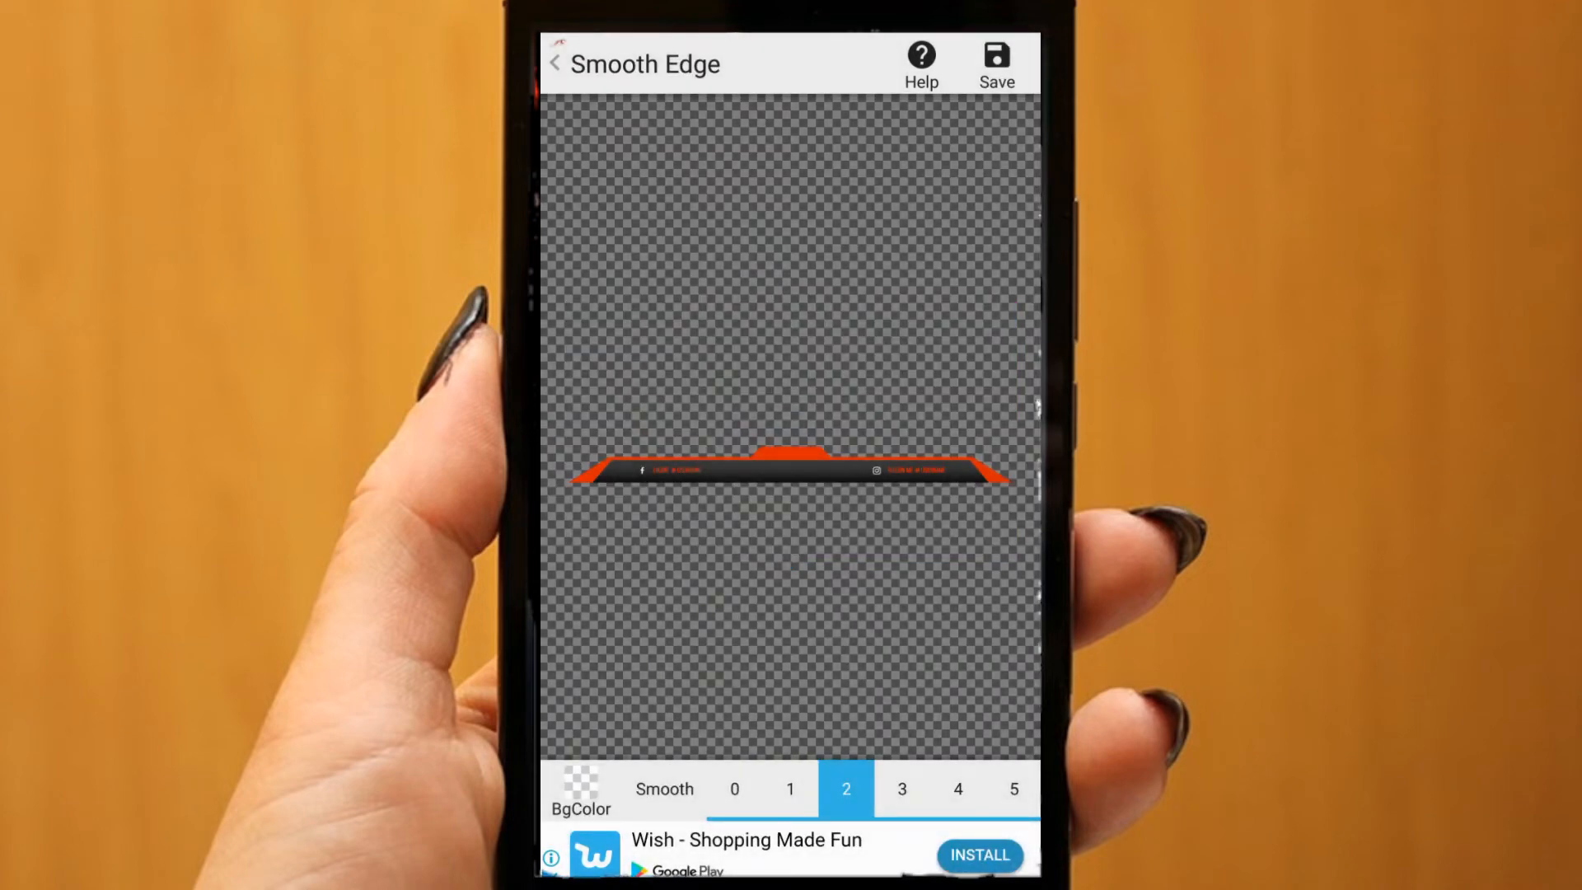
Save the isolated bar with smoothing level 2 and return to the home screen.
{"action": "left_click", "coordinate": [900, 789]}
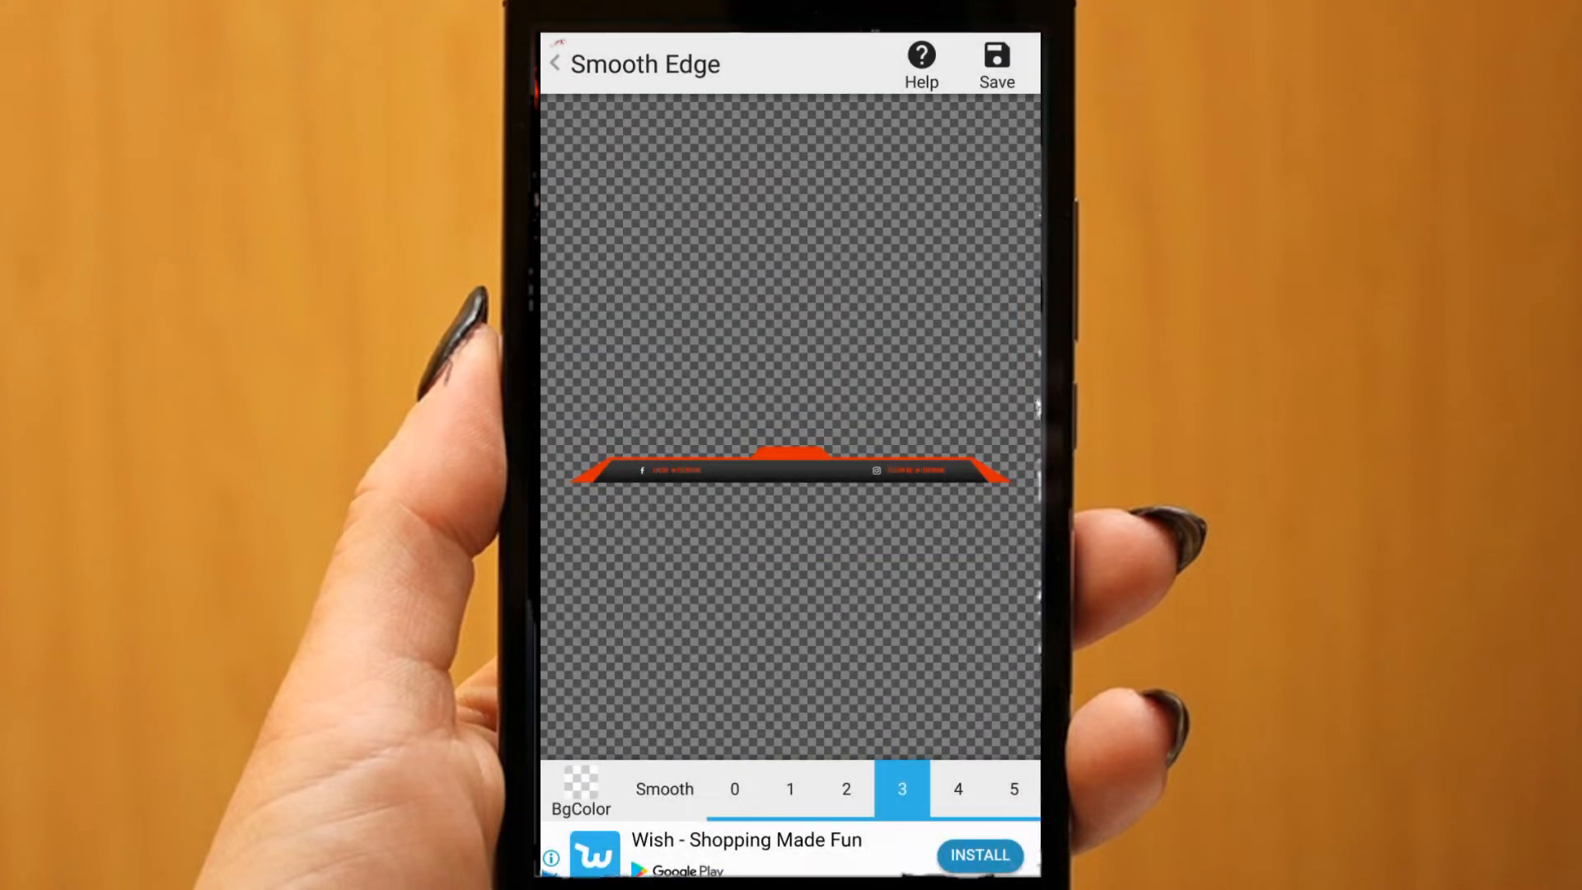
{"action": "left_click", "coordinate": [845, 789]}
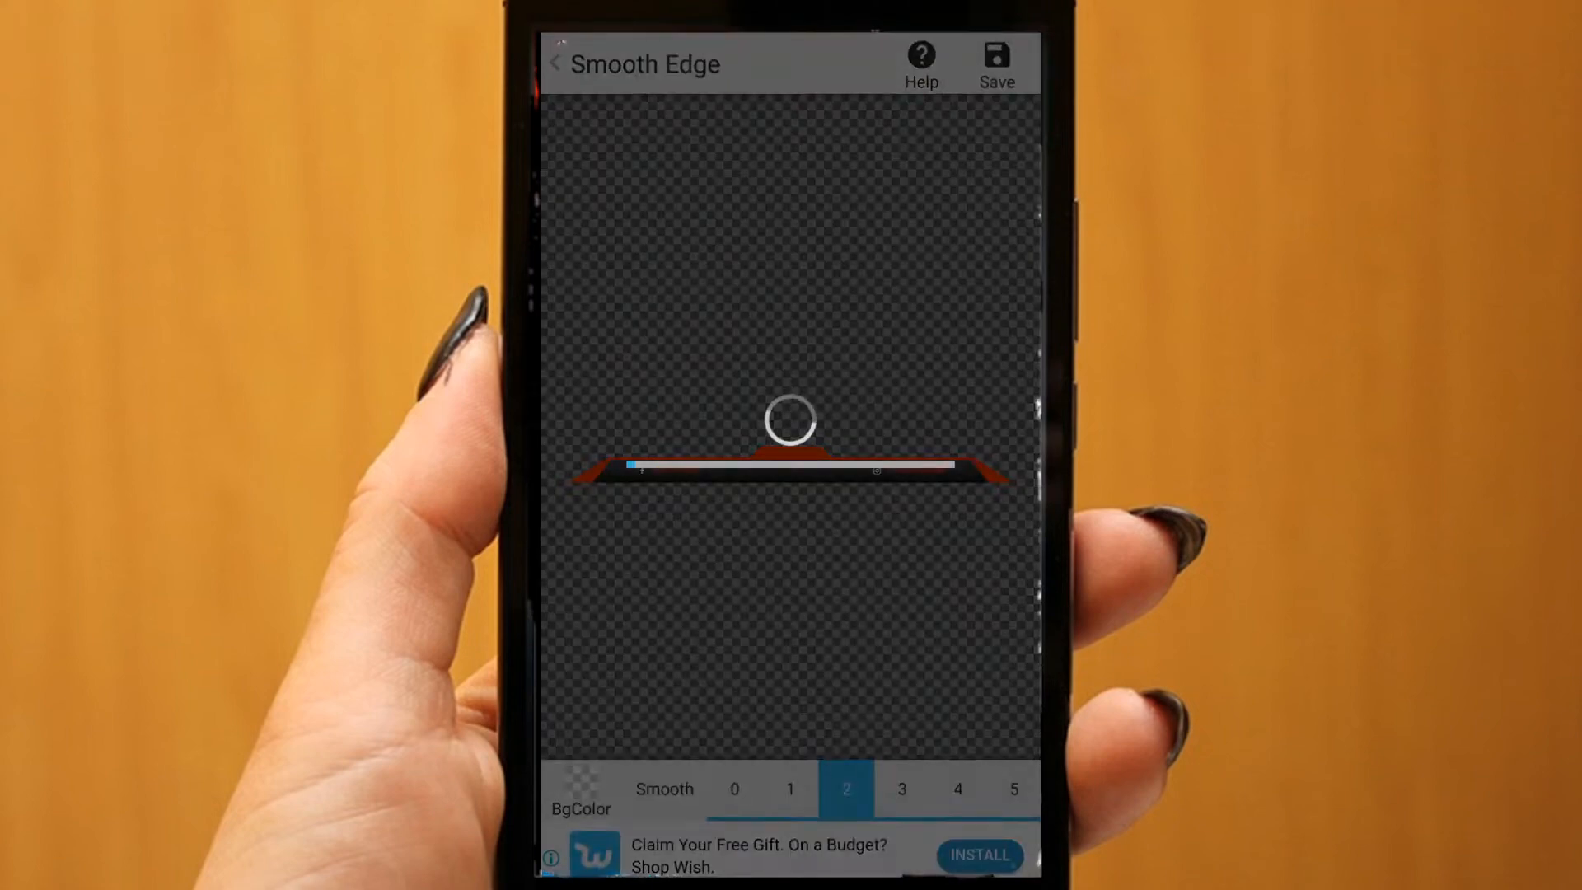
{"action": "left_click", "coordinate": [993, 56]}
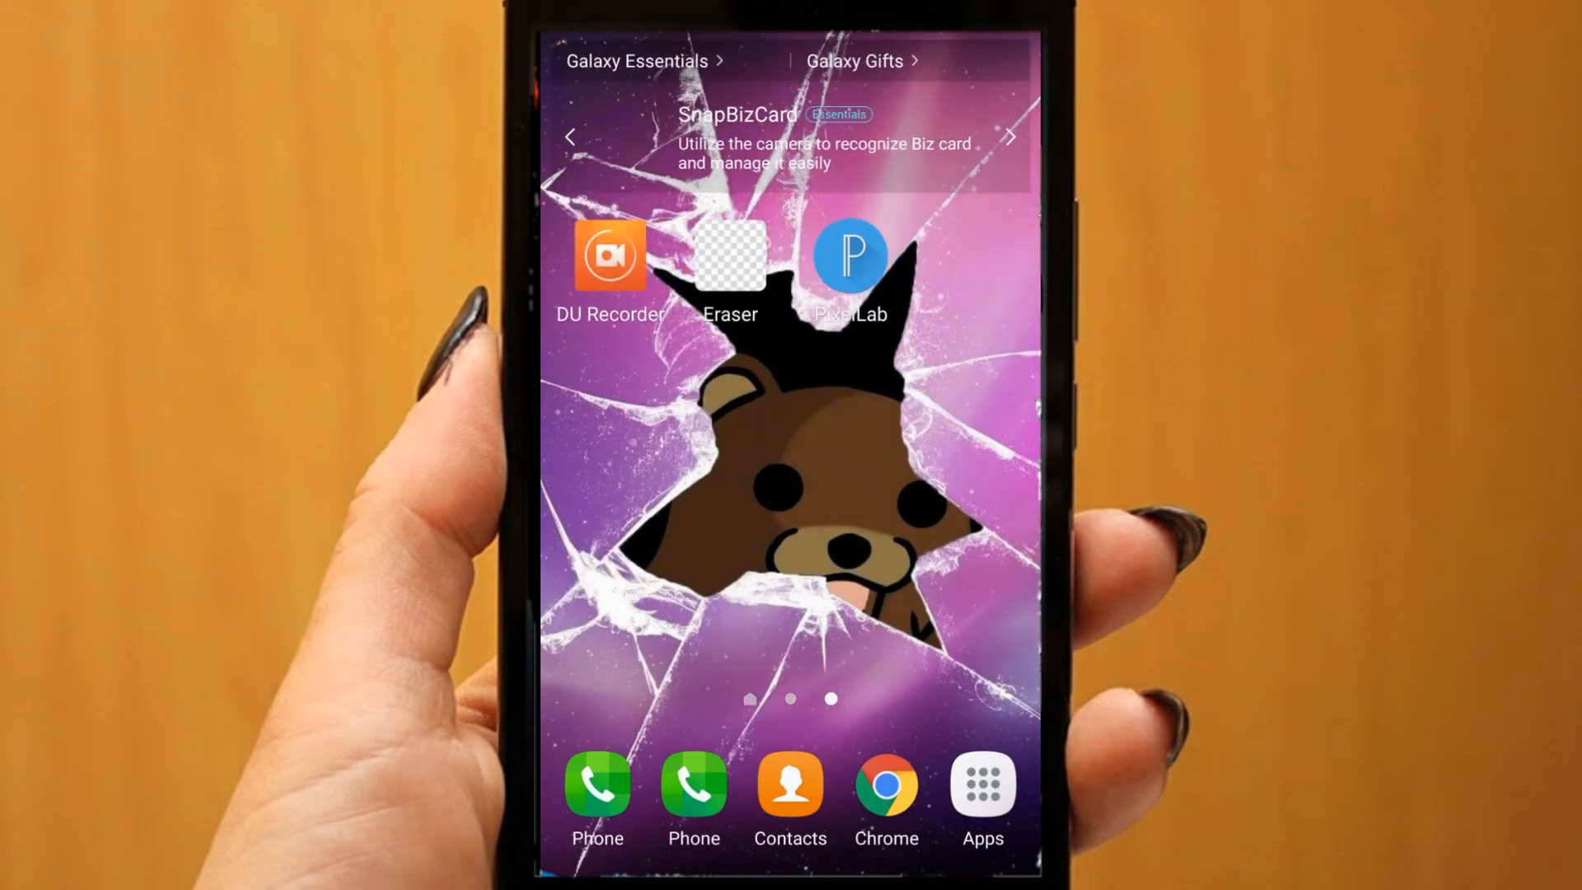
Load the bar into PixelLab on a transparent canvas and add a new text item for editing.
{"action": "left_click", "coordinate": [850, 254]}
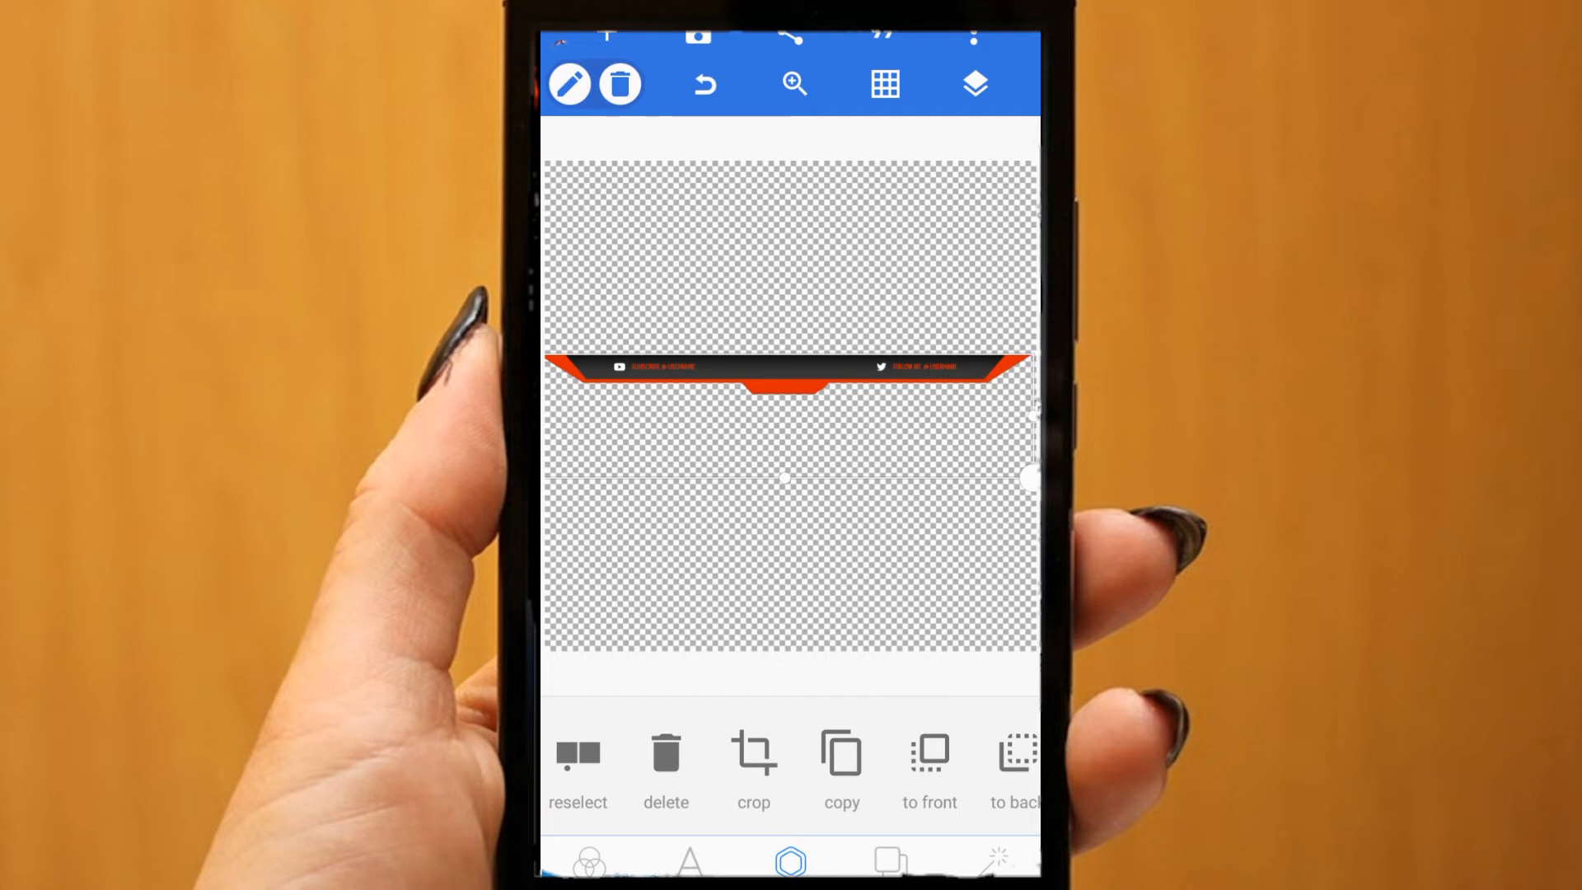
{"action": "left_click", "coordinate": [689, 860]}
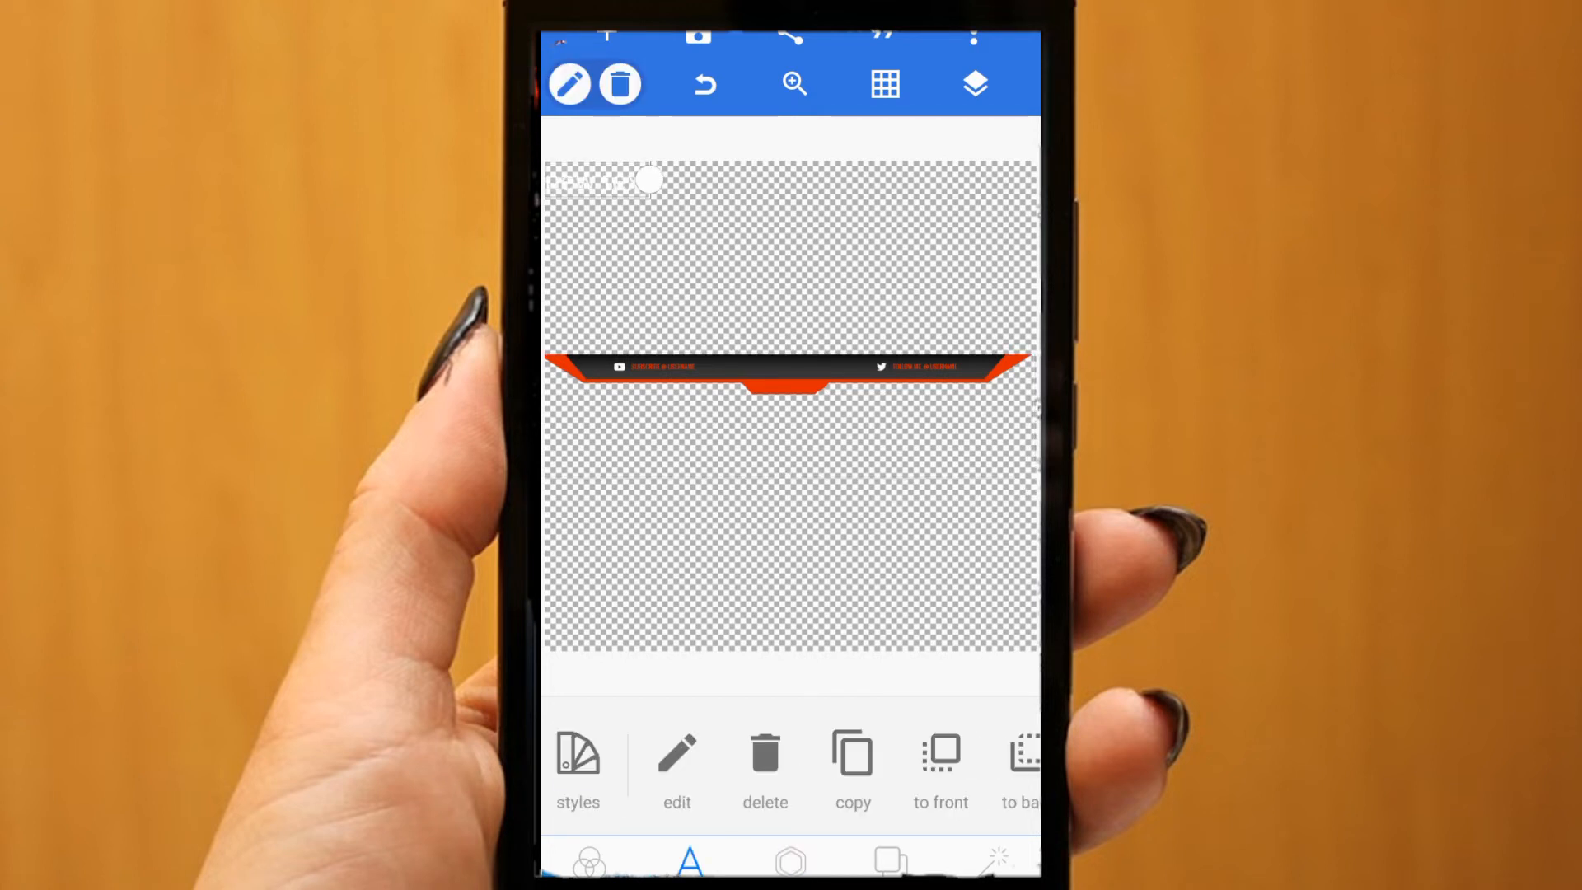
{"action": "left_click", "coordinate": [676, 766]}
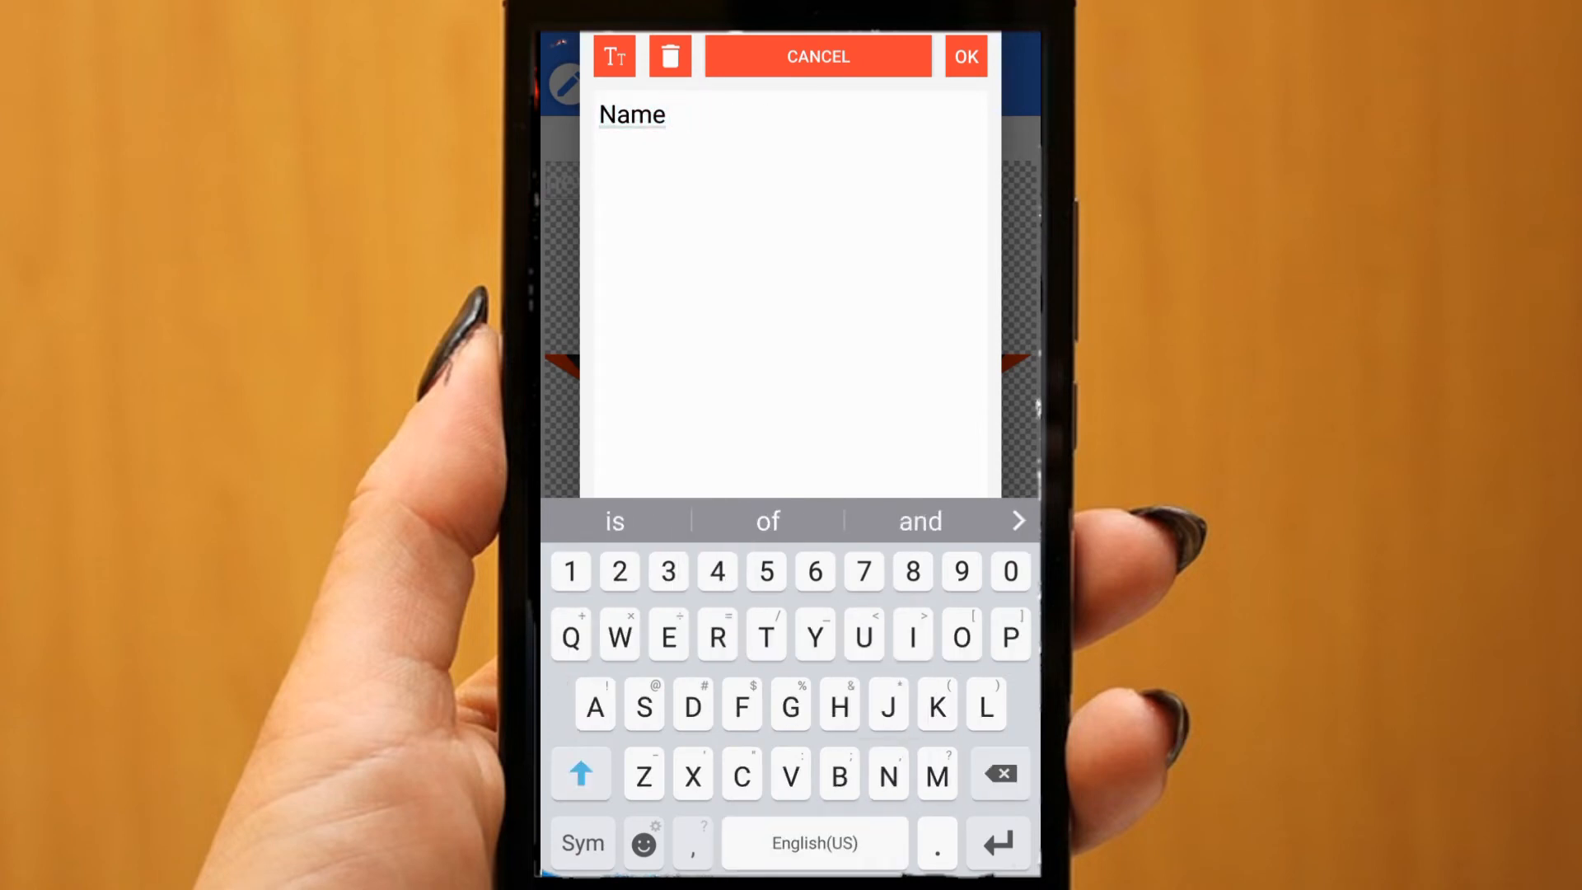
Confirm the 'Name Here' text and shrink its size to about 67 so it fits the bar.
{"action": "left_click", "coordinate": [963, 56]}
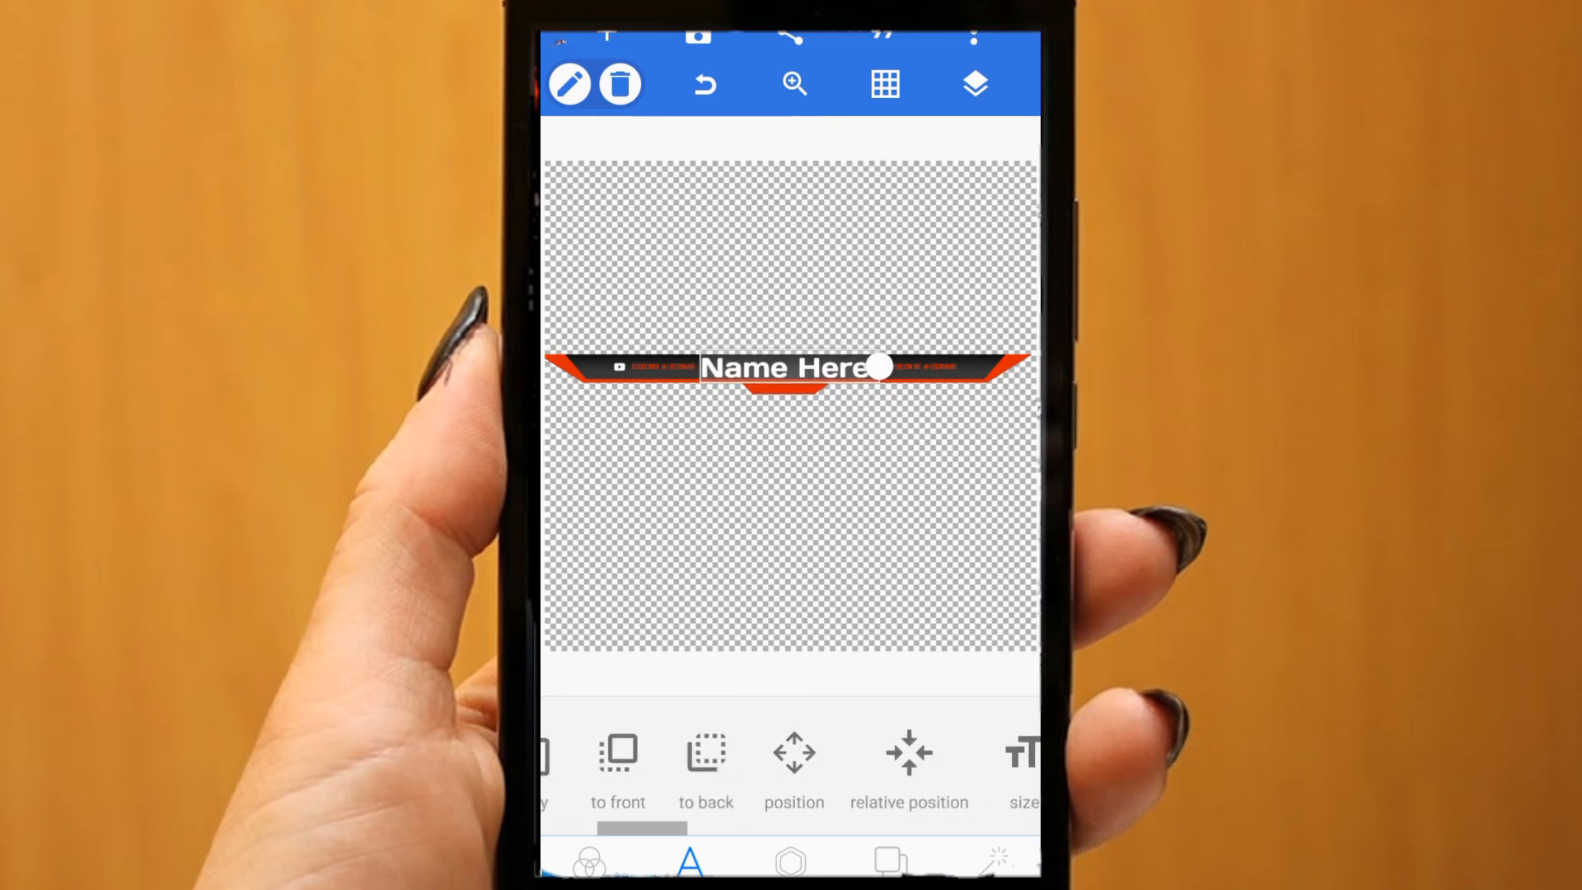
{"action": "left_click", "coordinate": [1021, 766]}
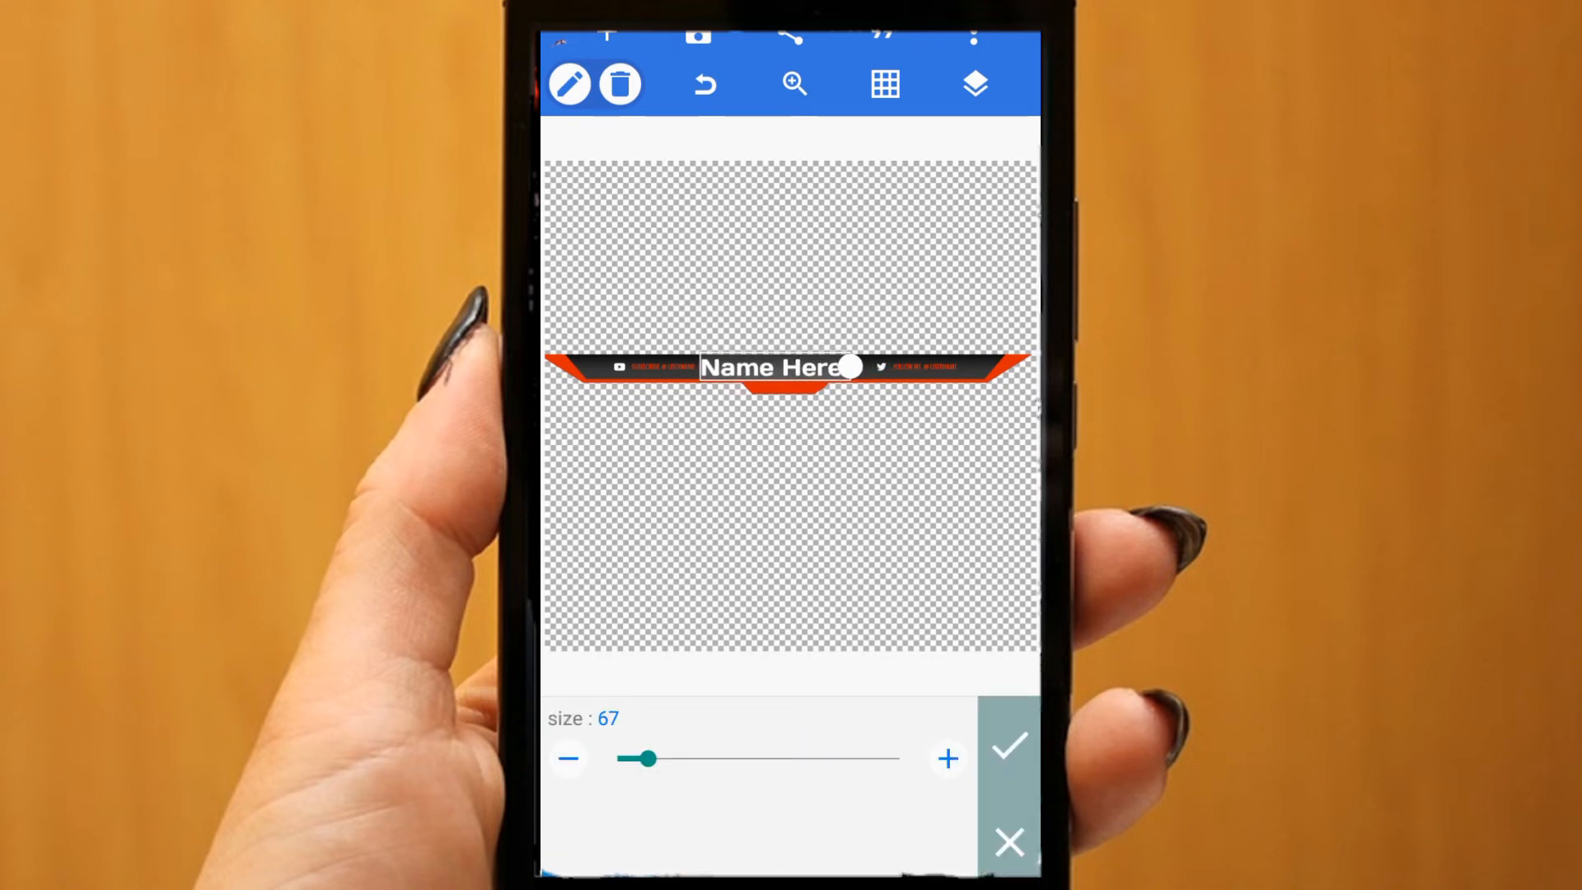
{"action": "left_click", "coordinate": [1008, 745]}
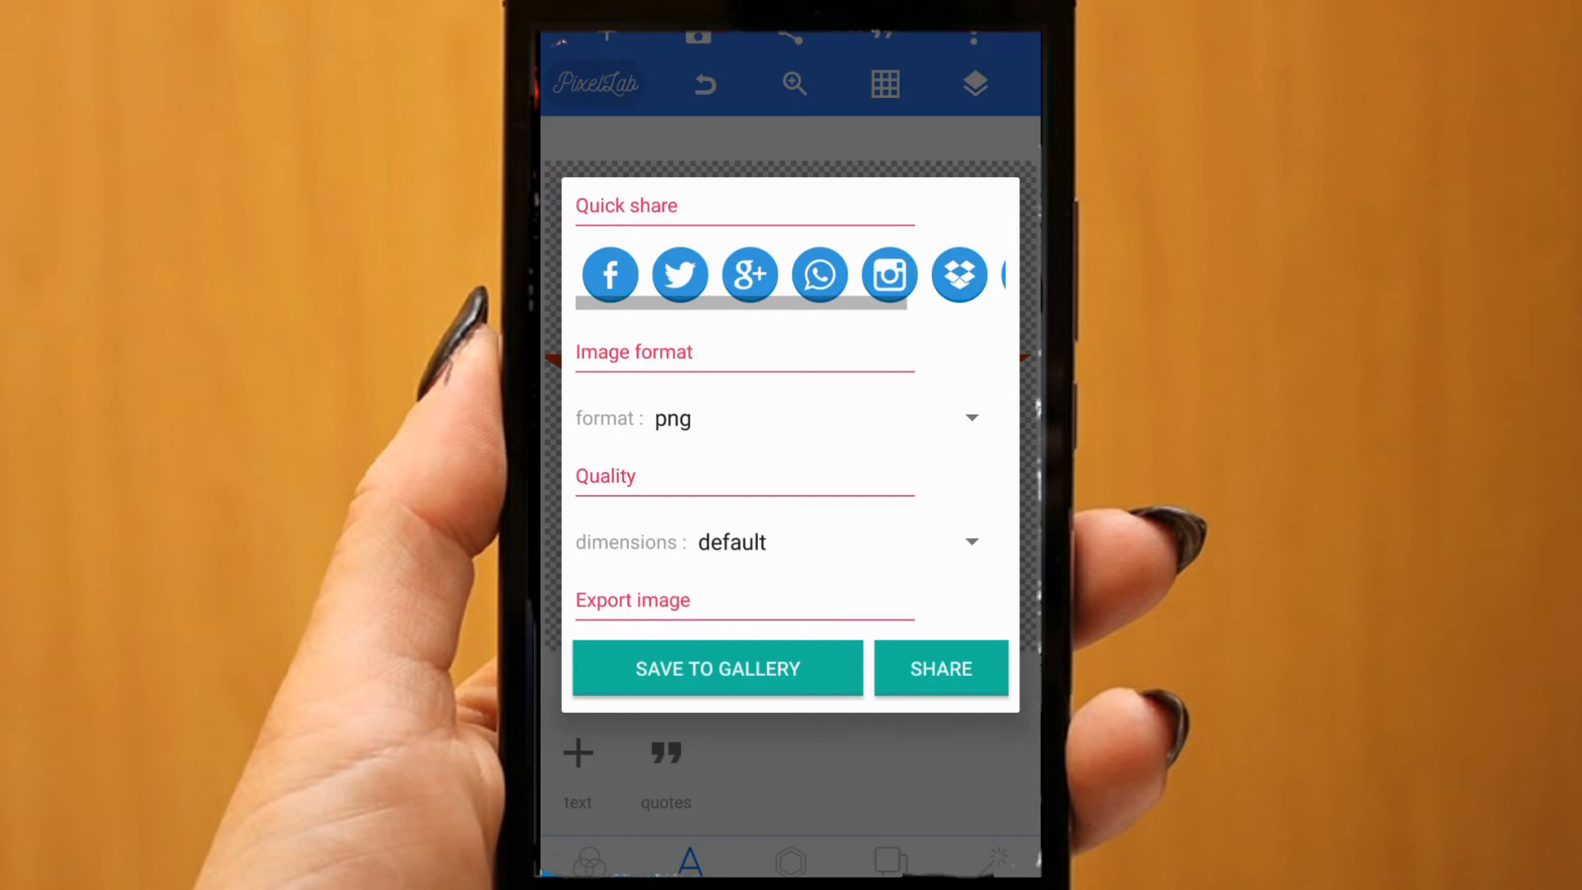
Save the bar with 'Name Here' to the gallery as PNG and leave PixelLab.
{"action": "left_click", "coordinate": [717, 669]}
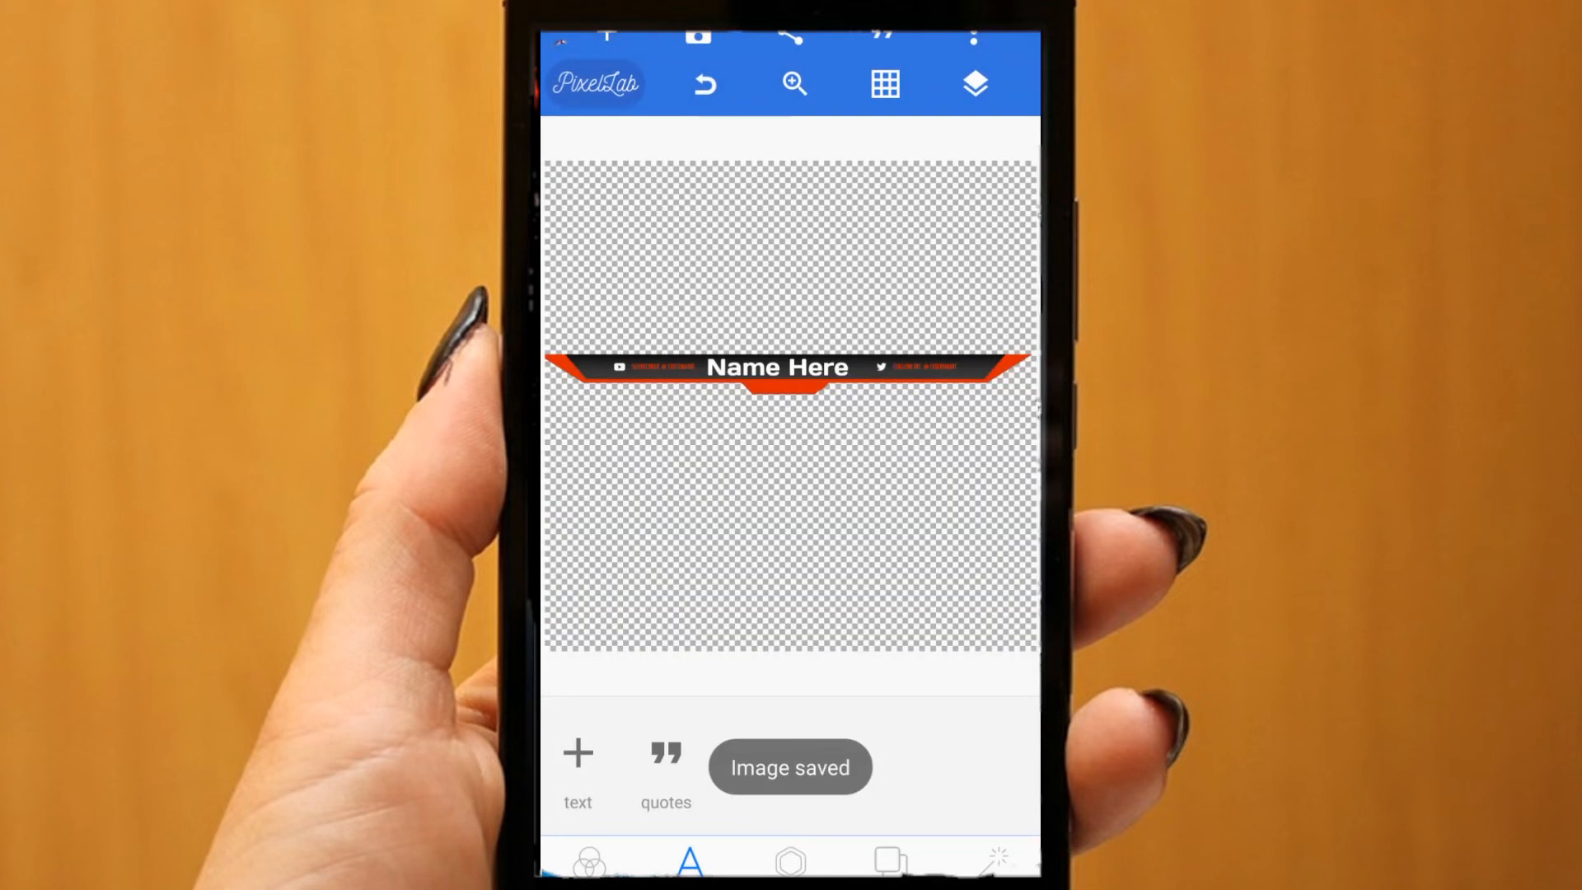
{"action": "left_click", "coordinate": [776, 366]}
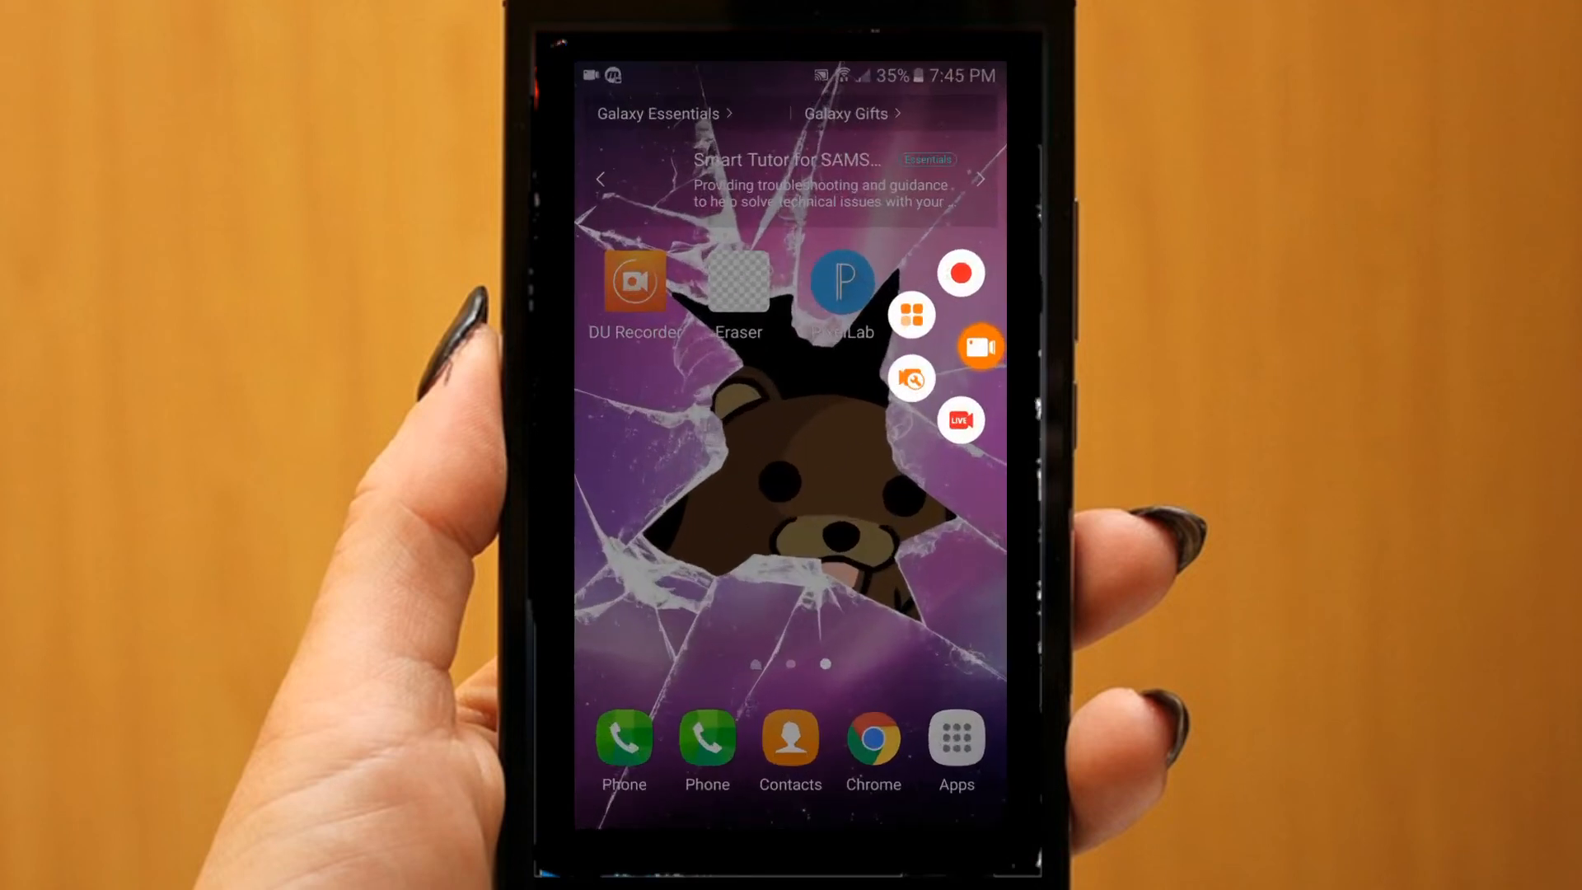
Go to DU Recorder settings and reach Personalized watermark for livestream.
{"action": "left_click", "coordinate": [978, 348]}
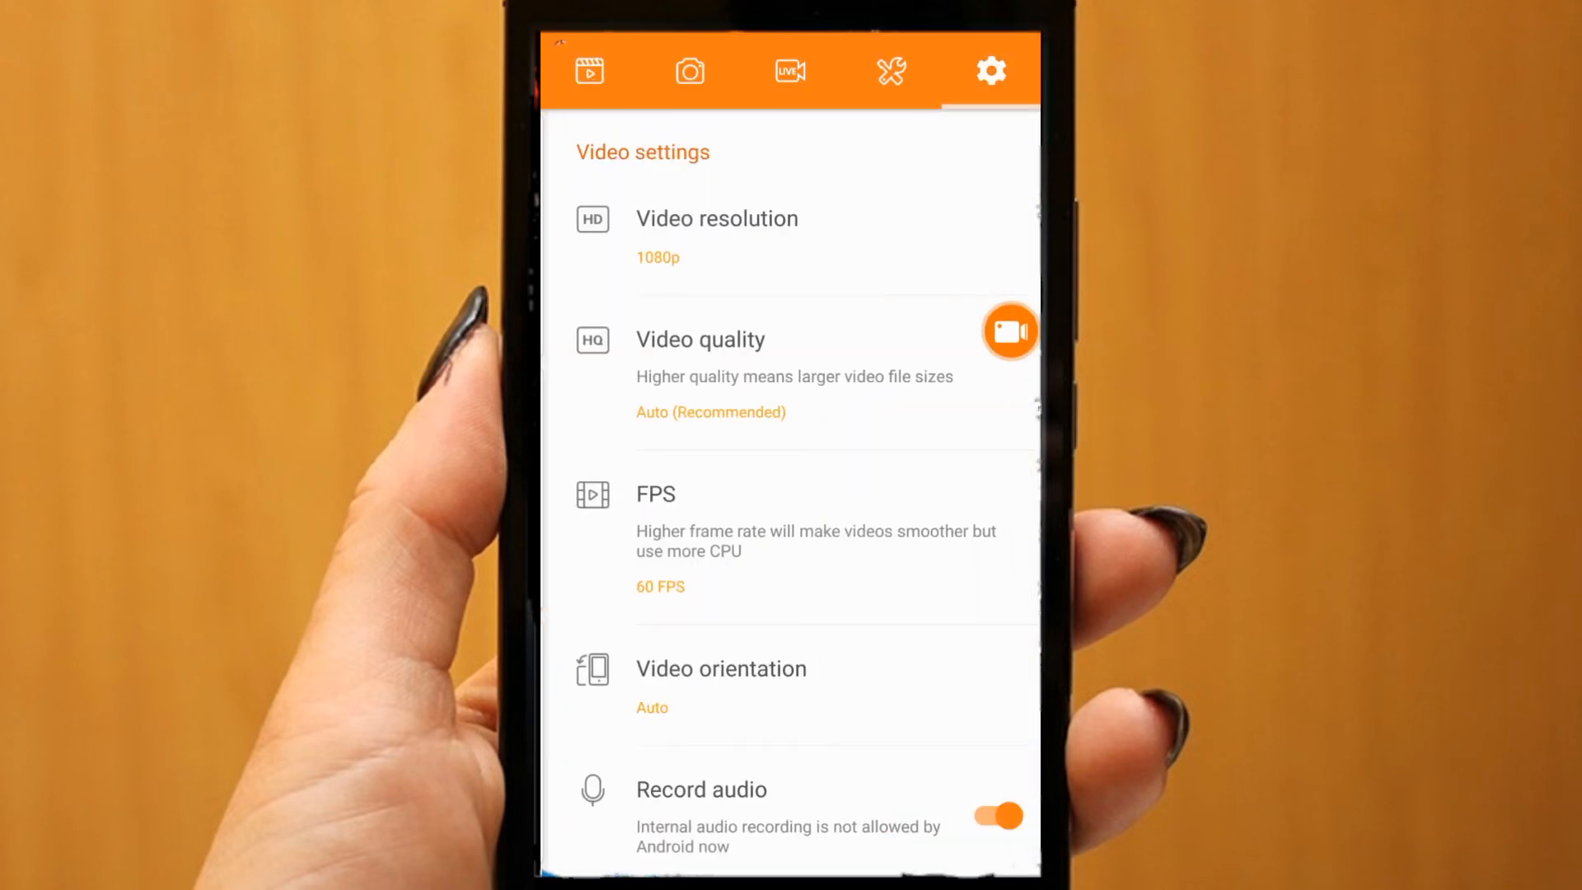
{"action": "scroll", "scroll_direction": "down", "scroll_amount": 3}
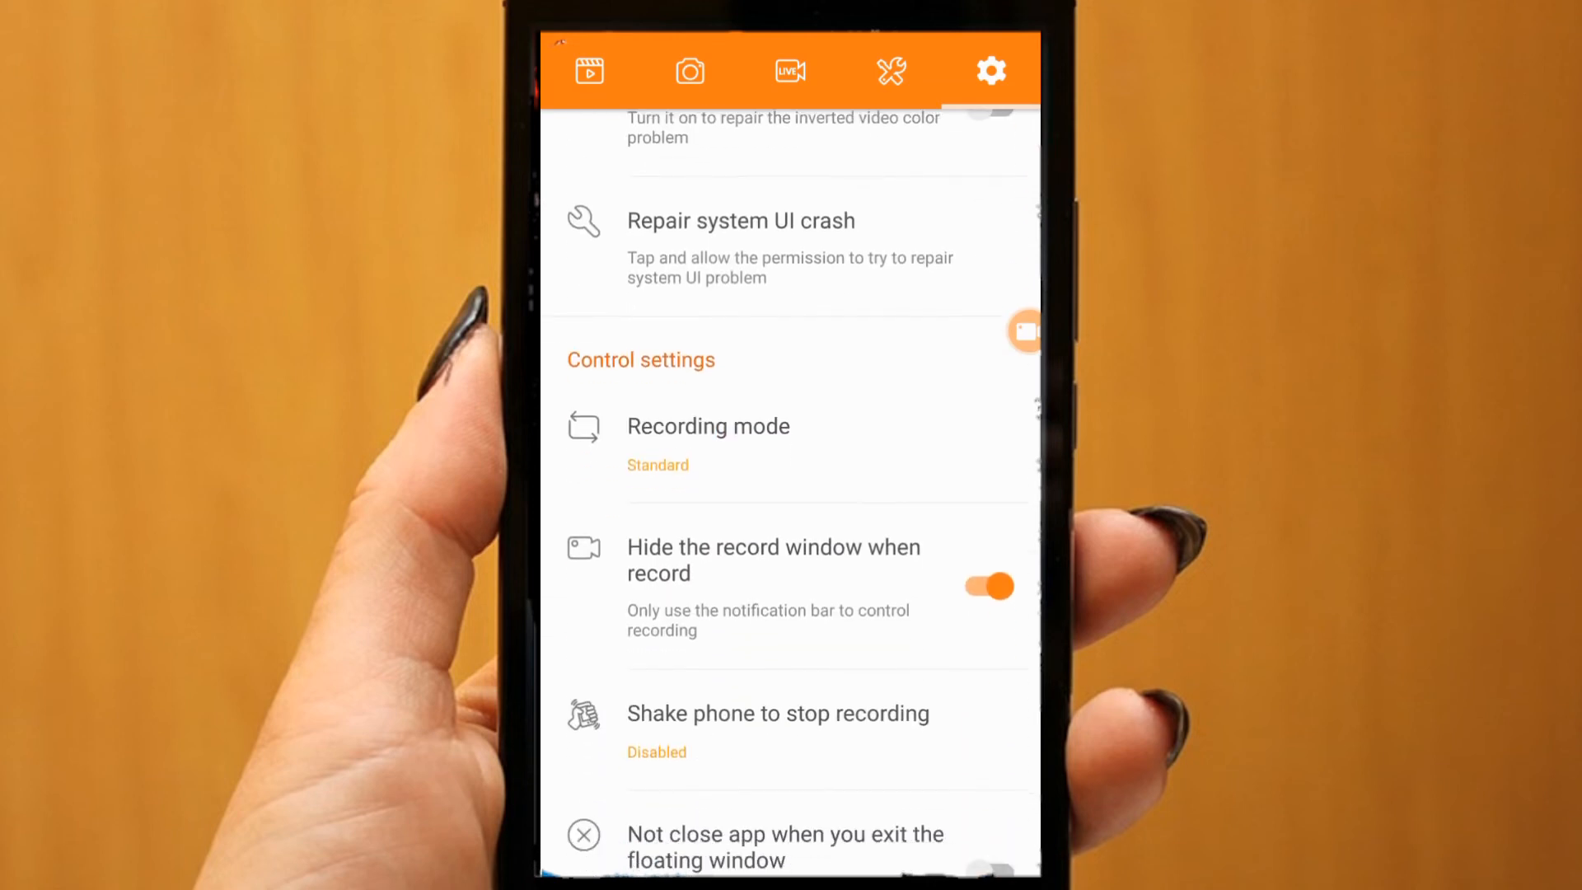
{"action": "scroll", "scroll_direction": "down", "scroll_amount": 3}
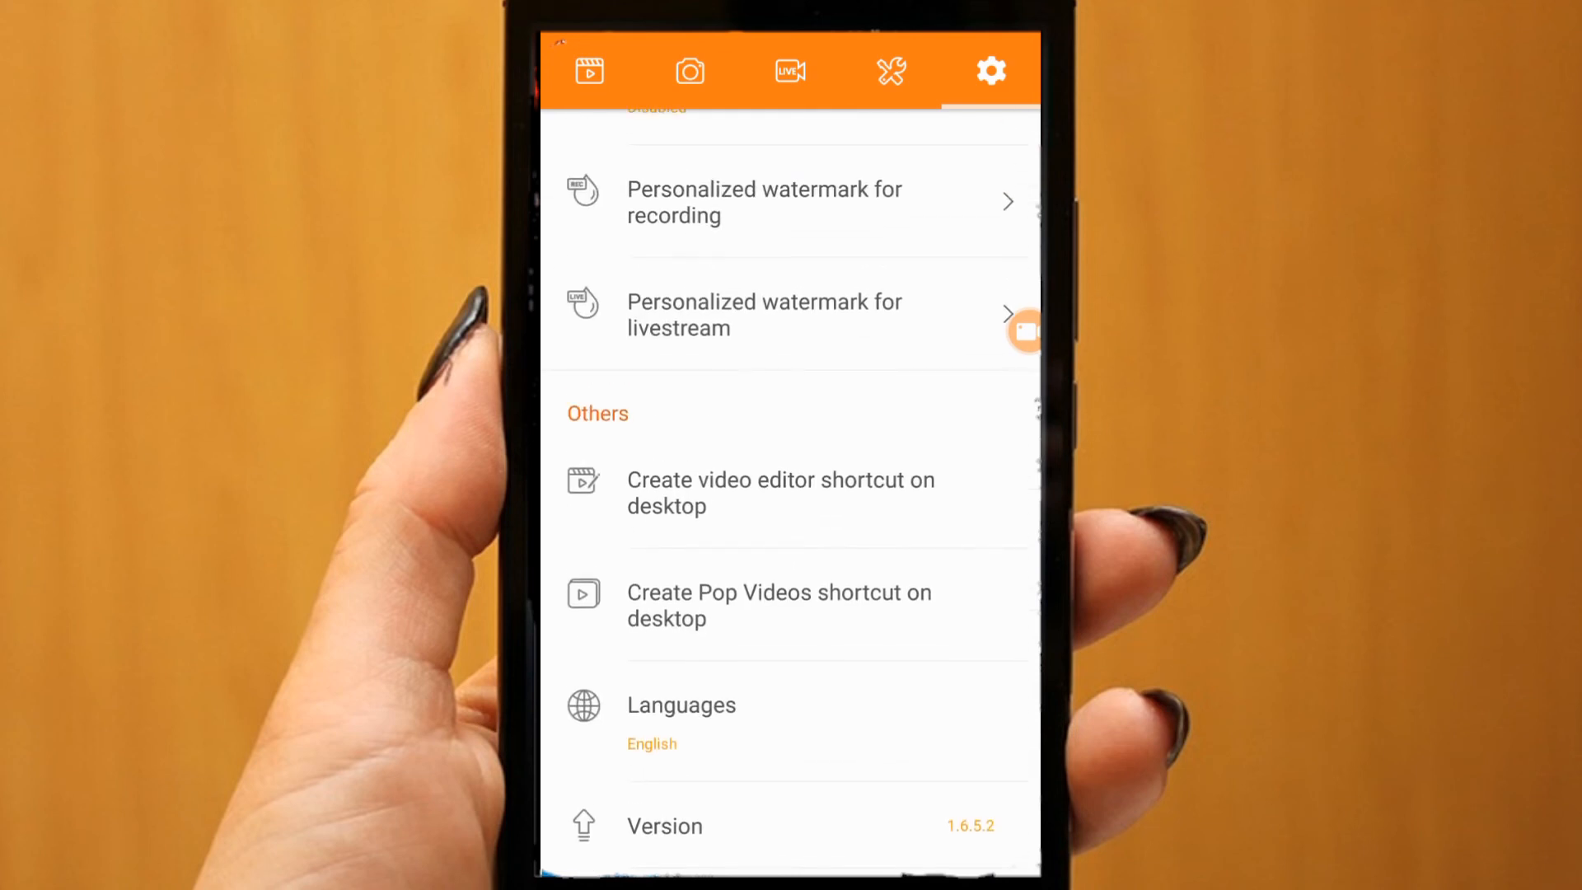
{"action": "left_click", "coordinate": [763, 315]}
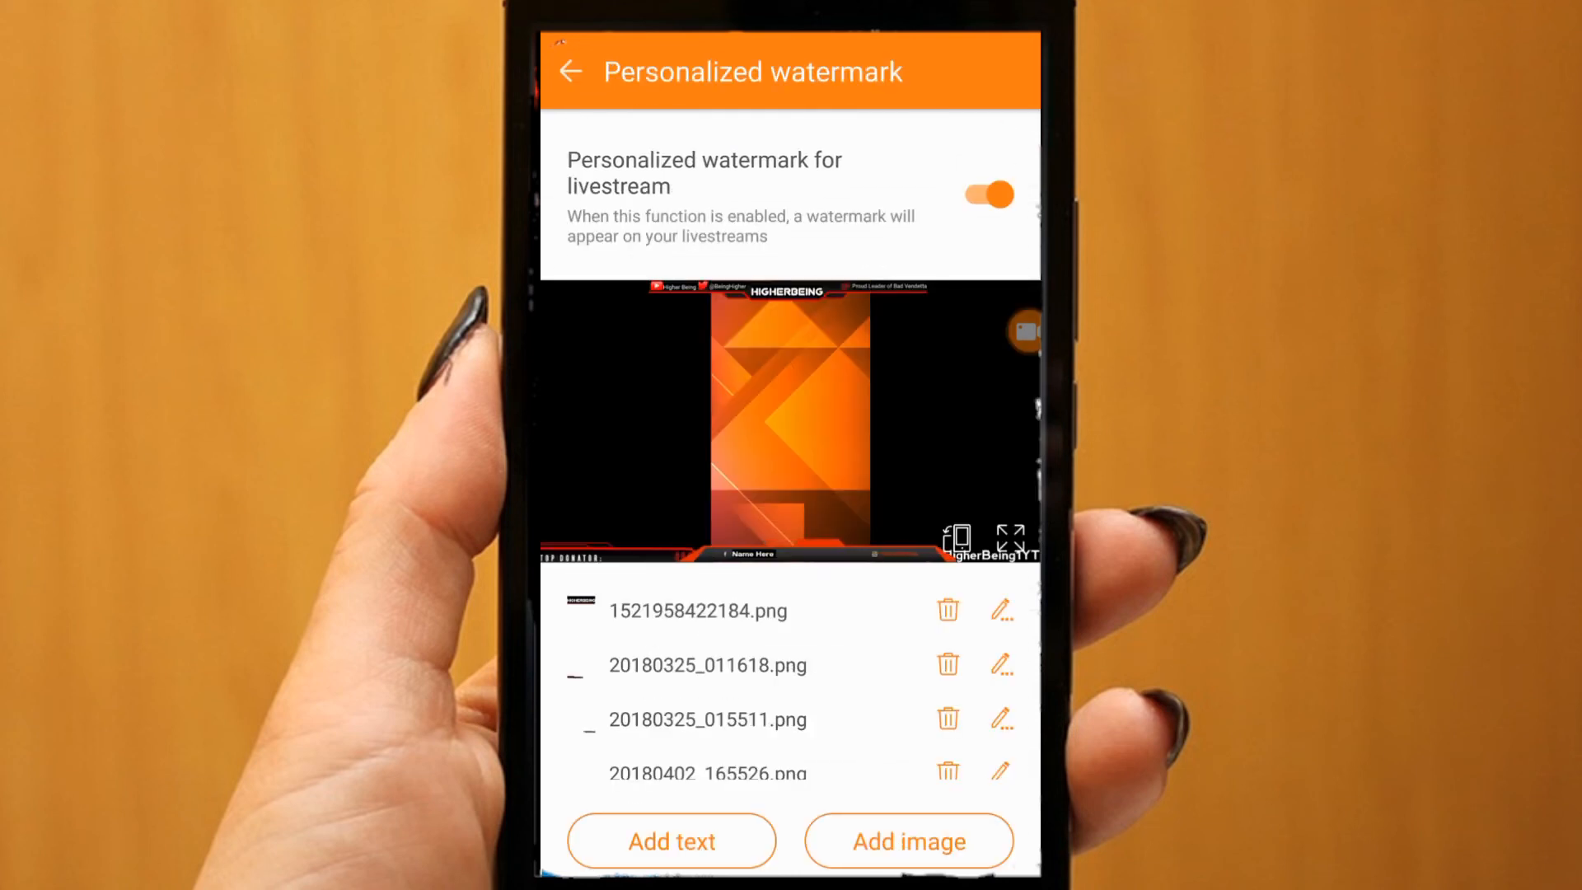
Delete the old 20180402_165526.png watermark and add the saved bar as a full-size image watermark.
{"action": "left_click", "coordinate": [945, 610]}
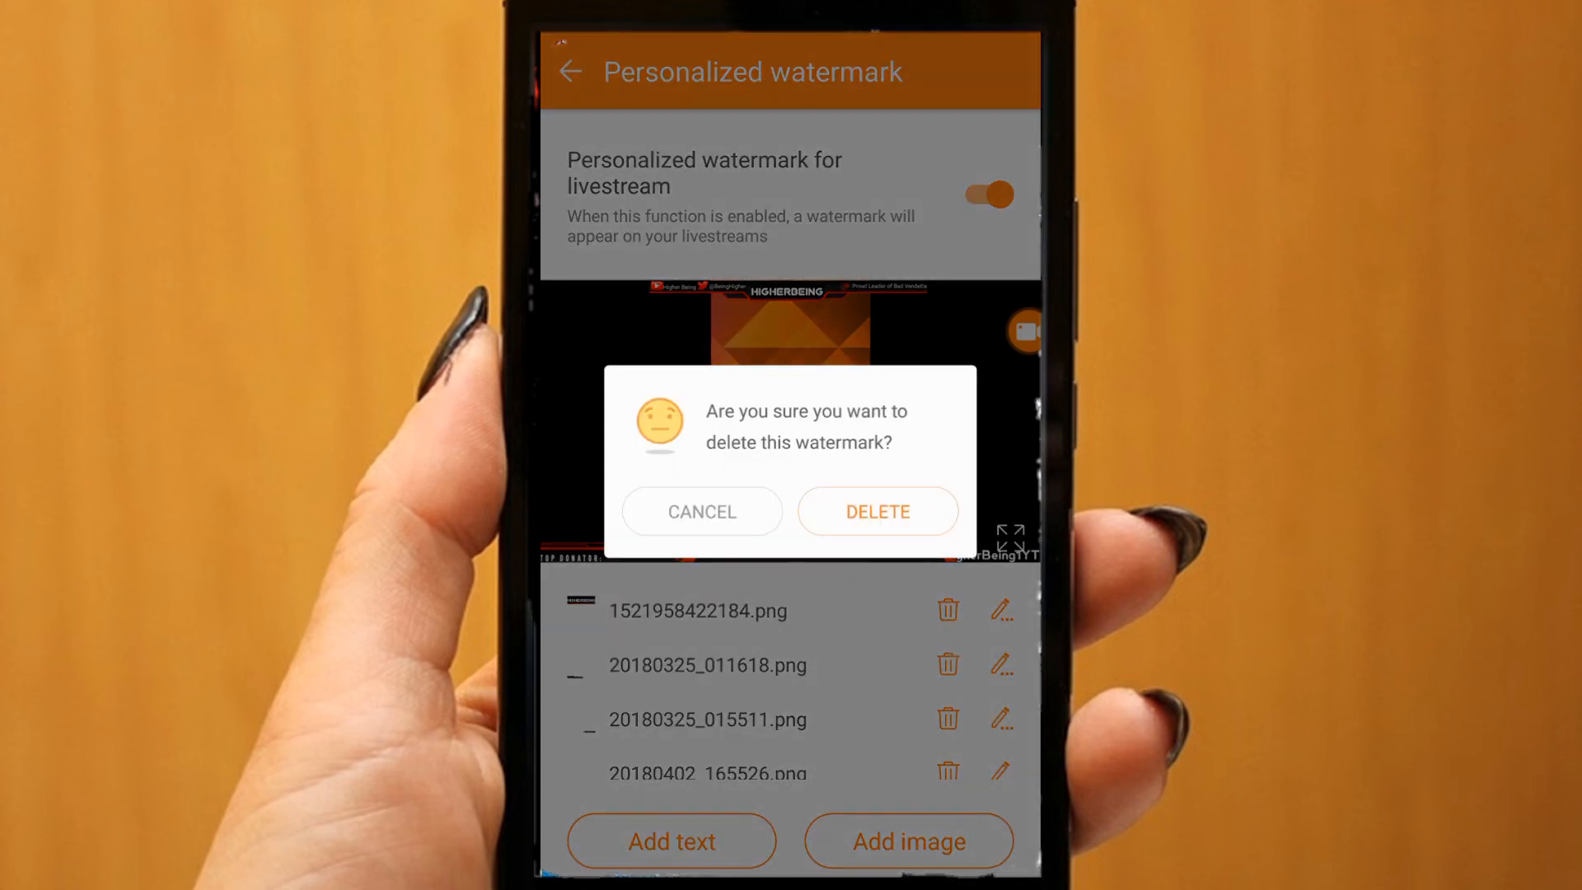
{"action": "left_click", "coordinate": [877, 511]}
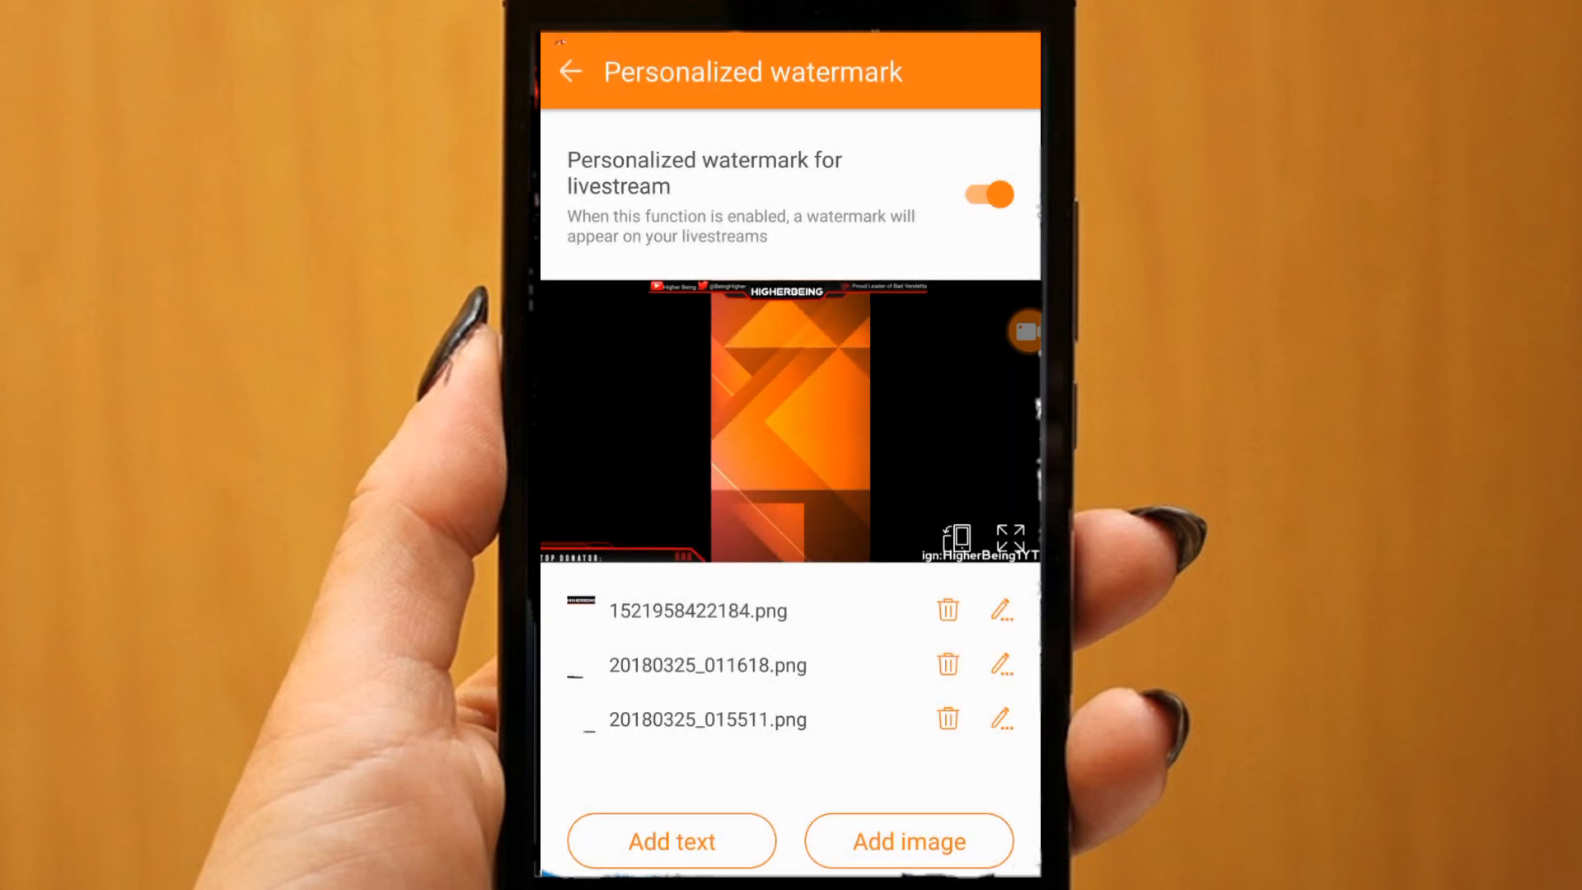
{"action": "left_click", "coordinate": [906, 840]}
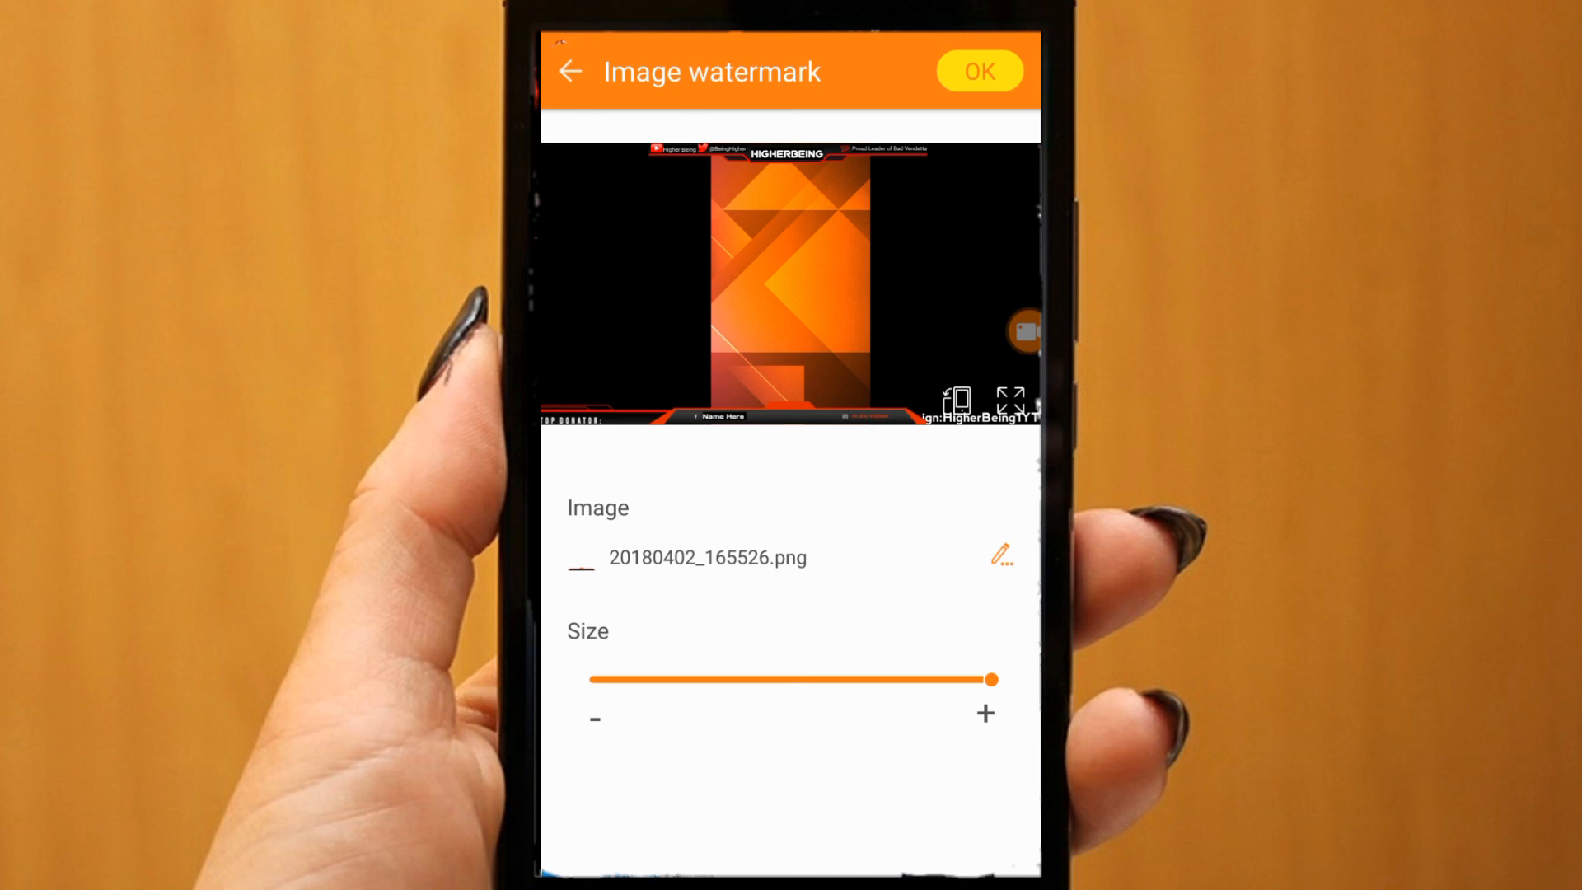
{"action": "left_click", "coordinate": [572, 71]}
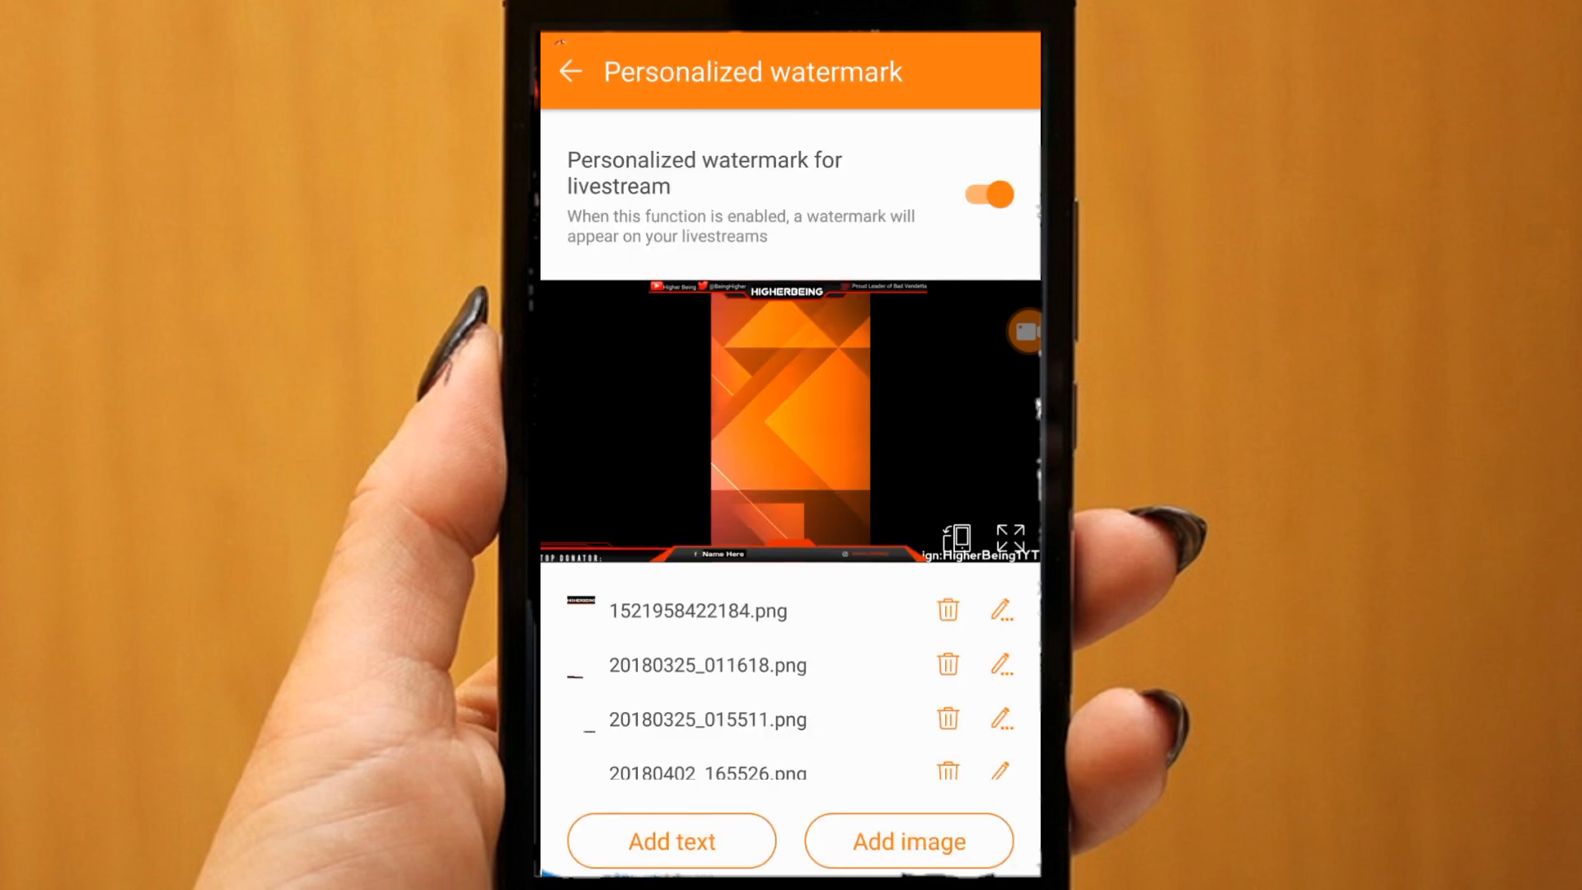